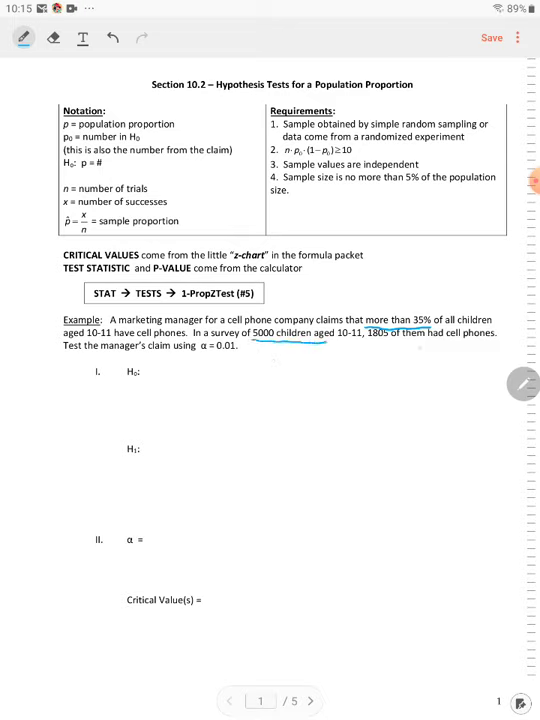
Handwrite n=5000, x=1805, H0: p=.35 and H1: p>.35 beside the cell-phone problem.
left_click_drag(372, 344, 406, 344)
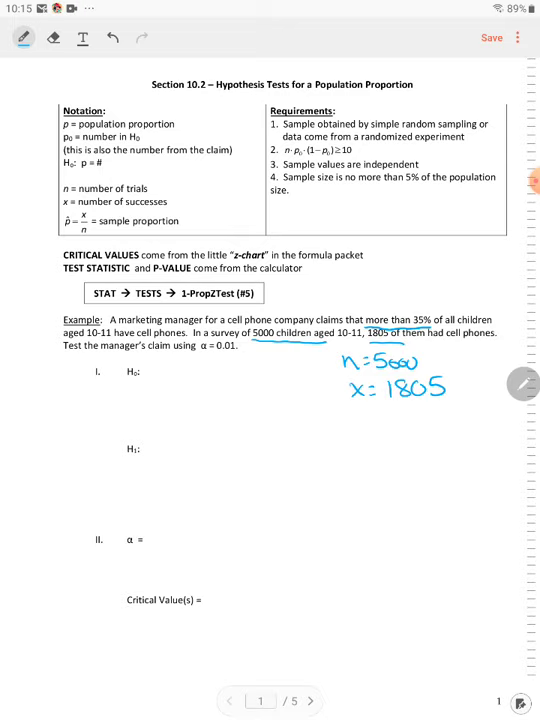
left_click_drag(160, 376, 184, 396)
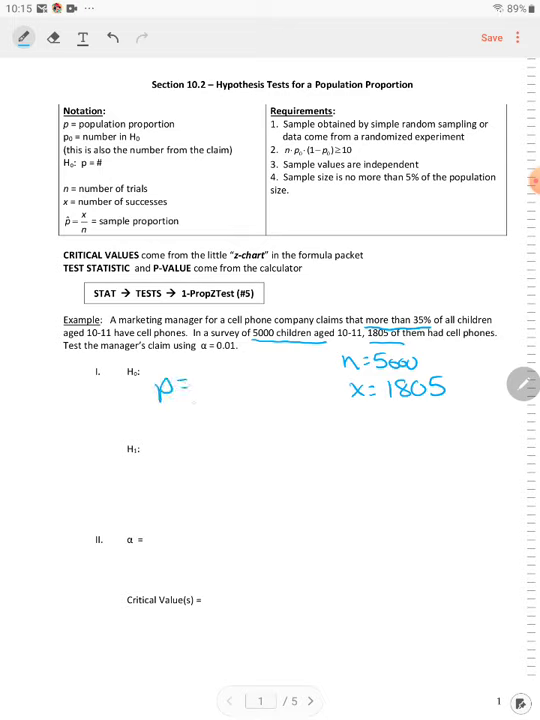
type(".35")
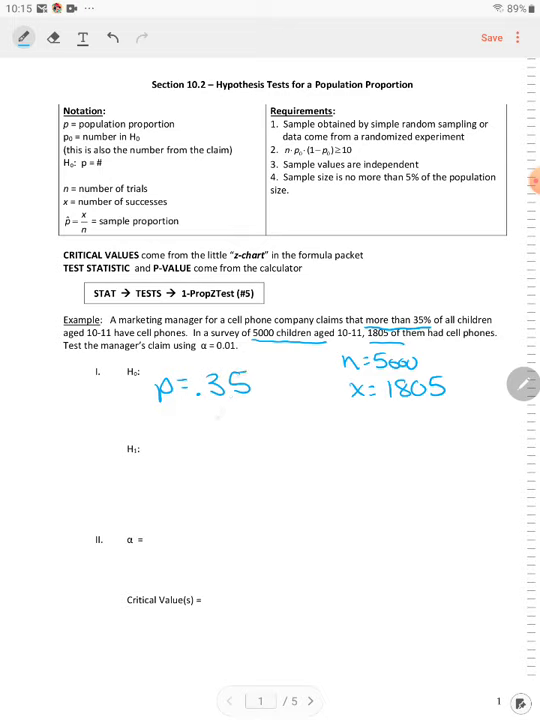
left_click_drag(160, 450, 176, 480)
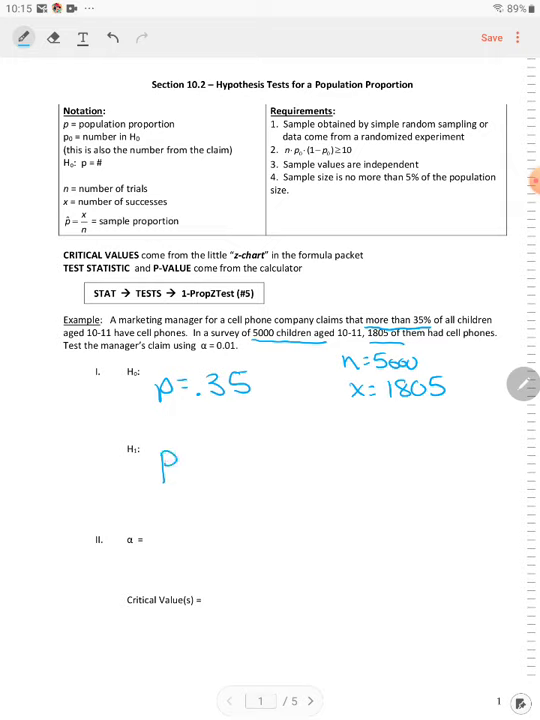
type("p>.3")
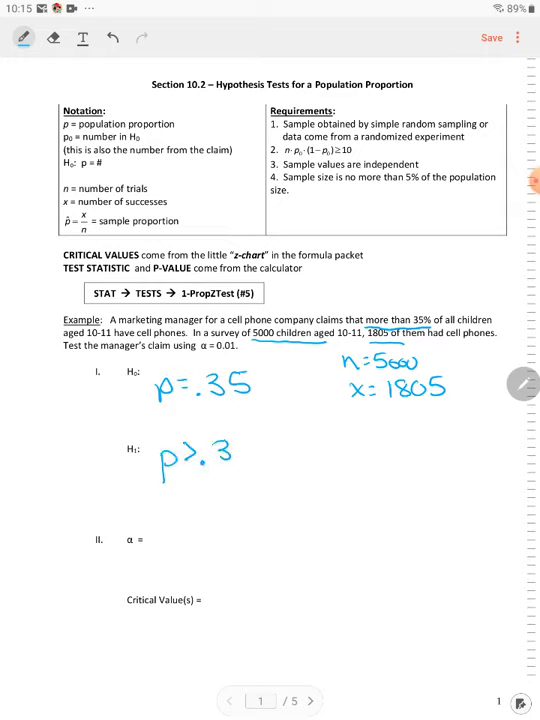
type("5")
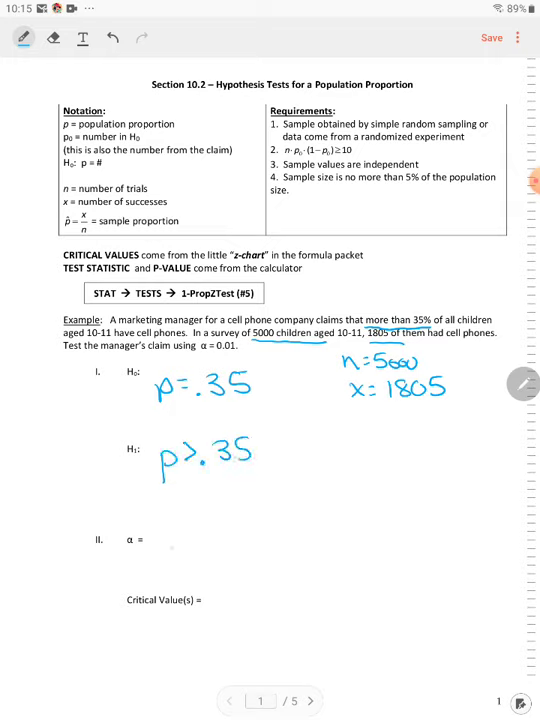
Record α=.01 and critical value z.01 = 2.33, then turn to page 2.
type(".01")
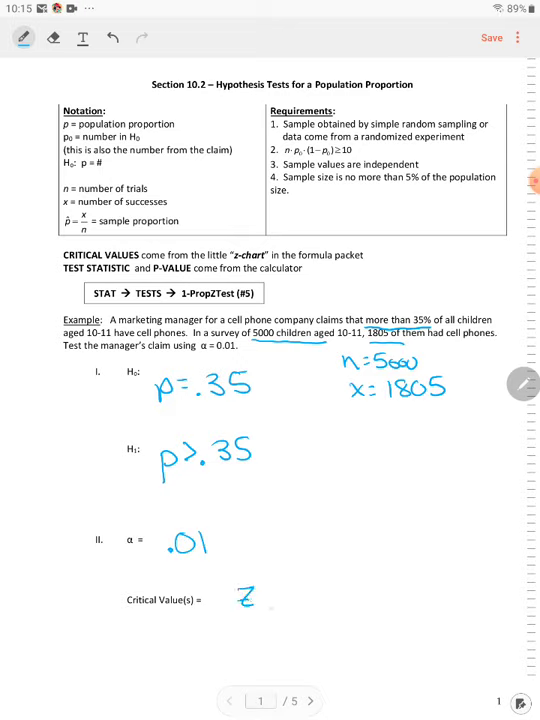
type(".01")
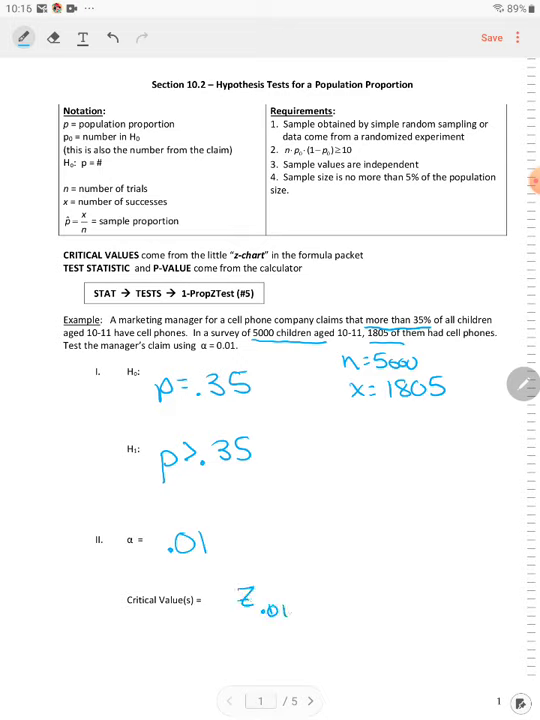
type("= 2.")
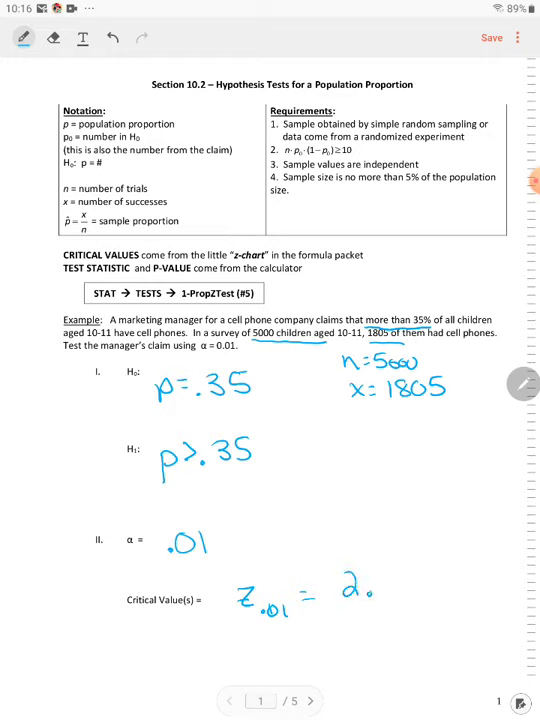
type("33")
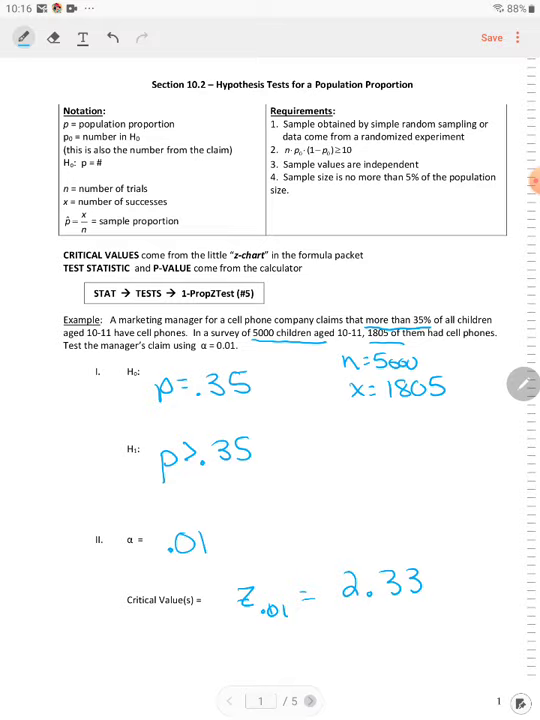
left_click(308, 700)
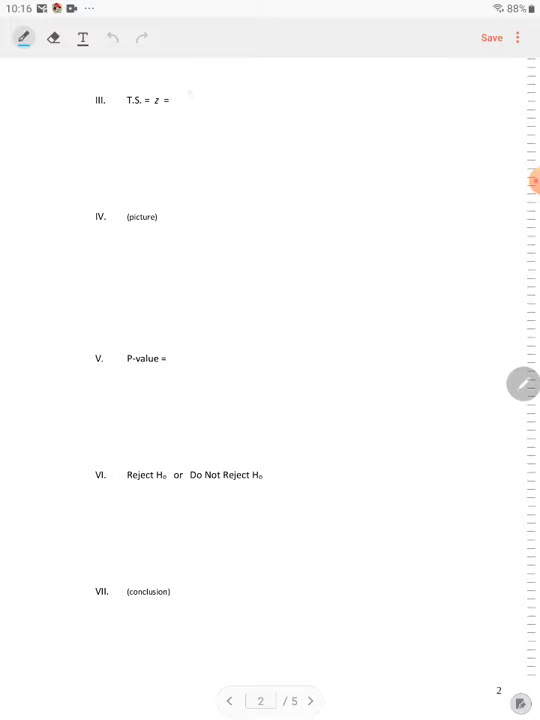
Write T.S. z = 1.631, sketch a bell curve marking 1.631 and 2.33, and shade the right tail.
left_click_drag(190, 110, 220, 100)
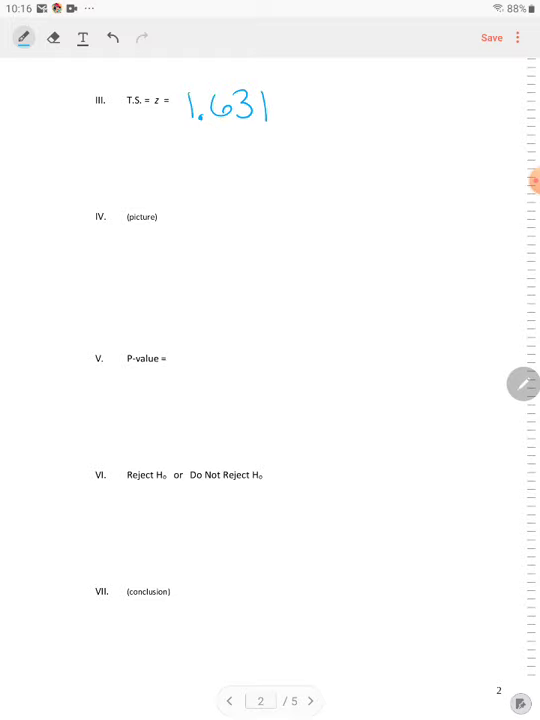
left_click_drag(148, 302, 372, 298)
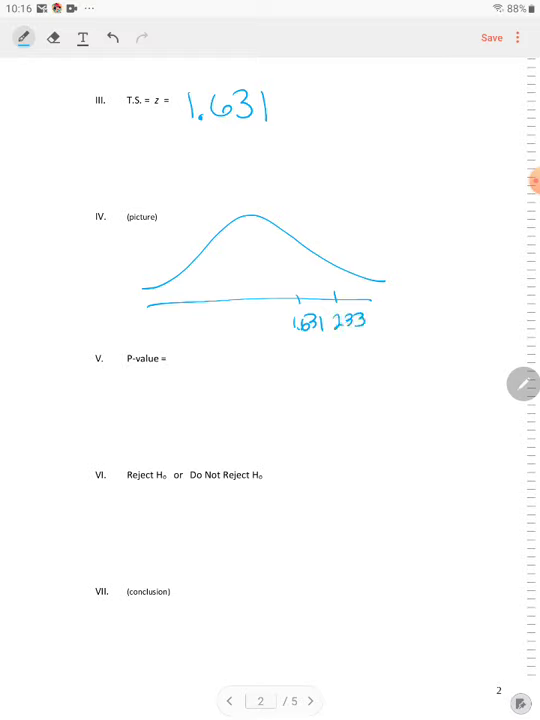
left_click_drag(336, 300, 356, 284)
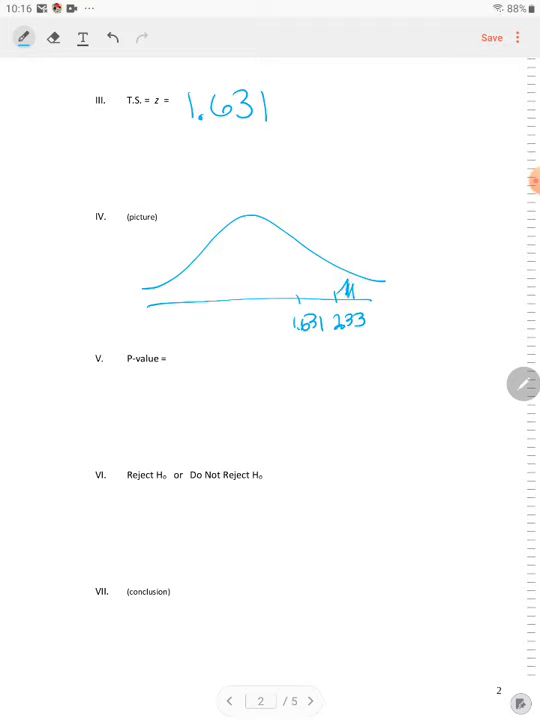
left_click_drag(336, 290, 380, 290)
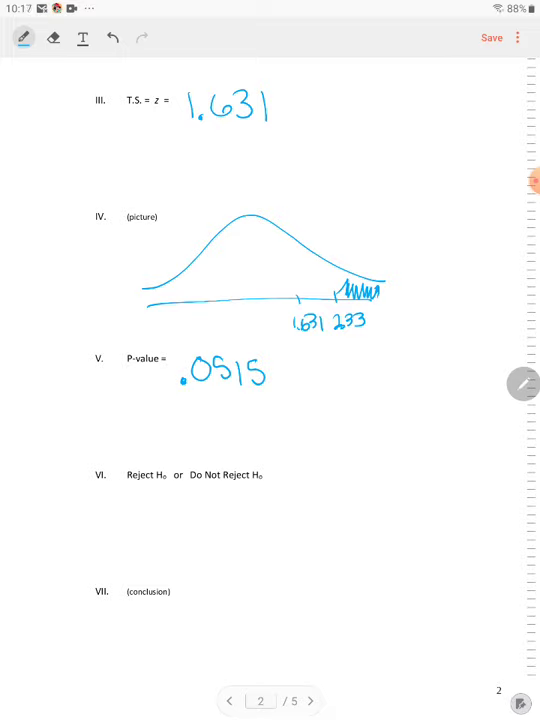
Note .0515 < .01 is No and choose Do Not Reject H0.
left_click(292, 476)
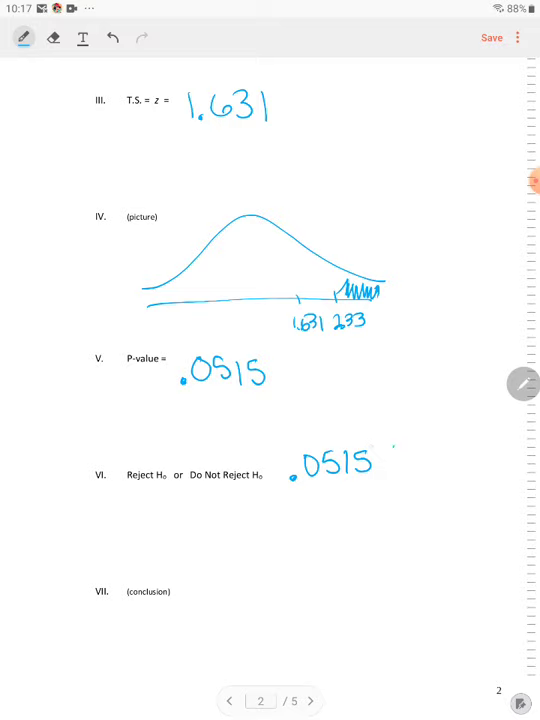
left_click_drag(396, 450, 390, 476)
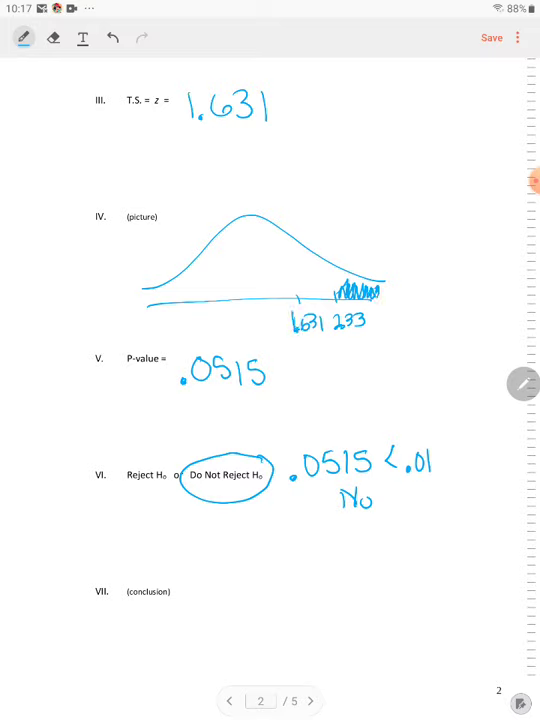
Arrow into the shaded tail labelled 'Reject H0' and begin the conclusion sentence.
left_click_drag(360, 290, 384, 230)
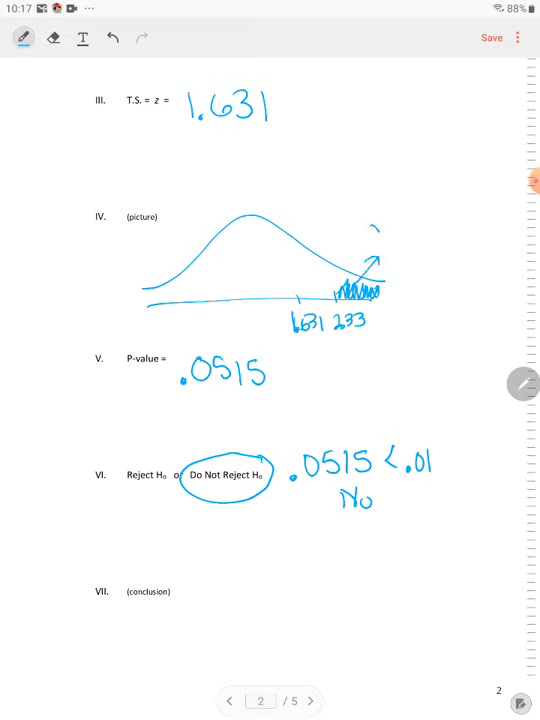
left_click_drag(376, 224, 420, 216)
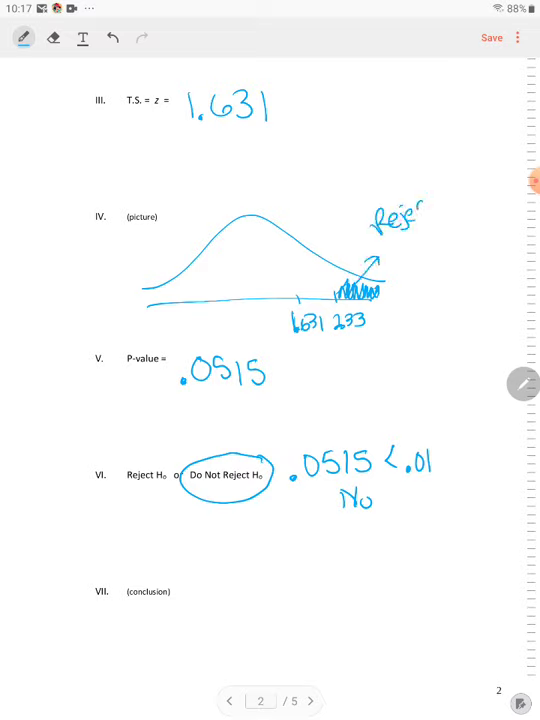
type("Reject H0")
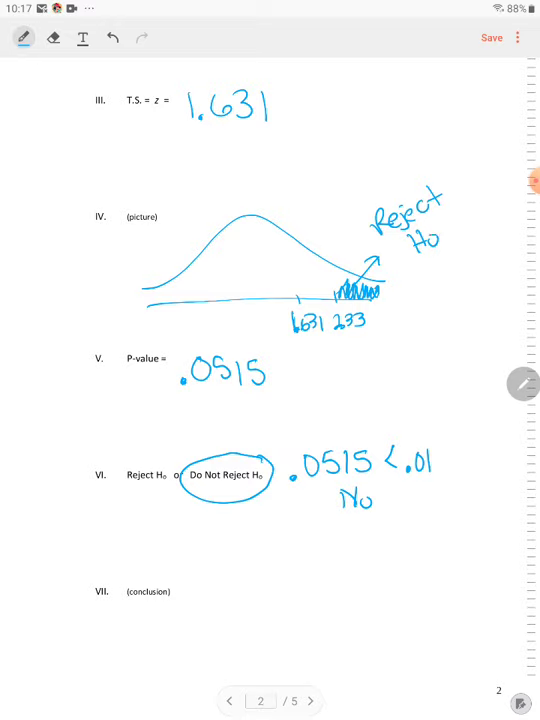
left_click_drag(184, 576, 216, 590)
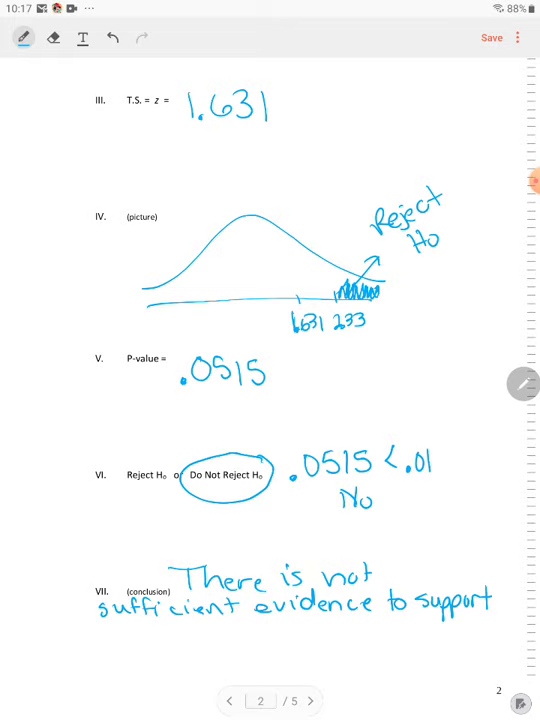
Complete the conclusion: not sufficient evidence that more than 35% of children aged 10-11 have cell phones.
type("the claim that")
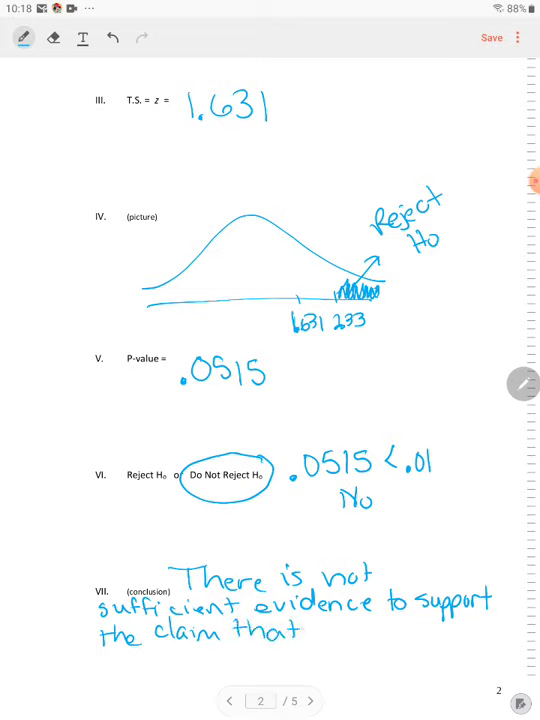
type("mor")
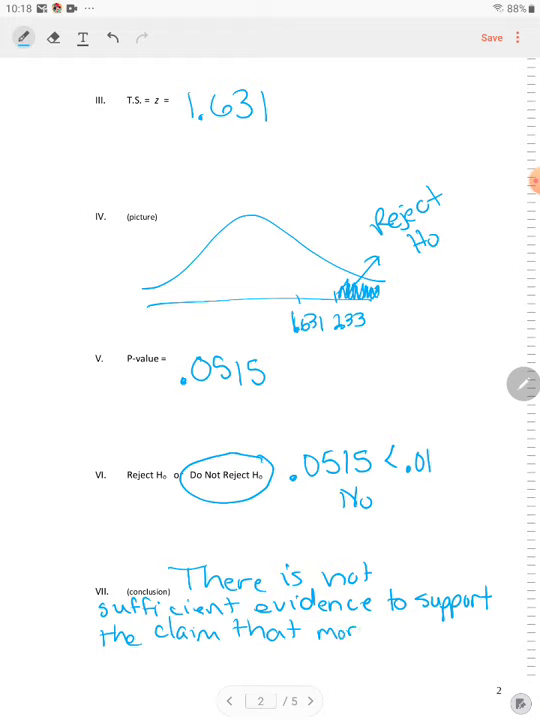
type("e than")
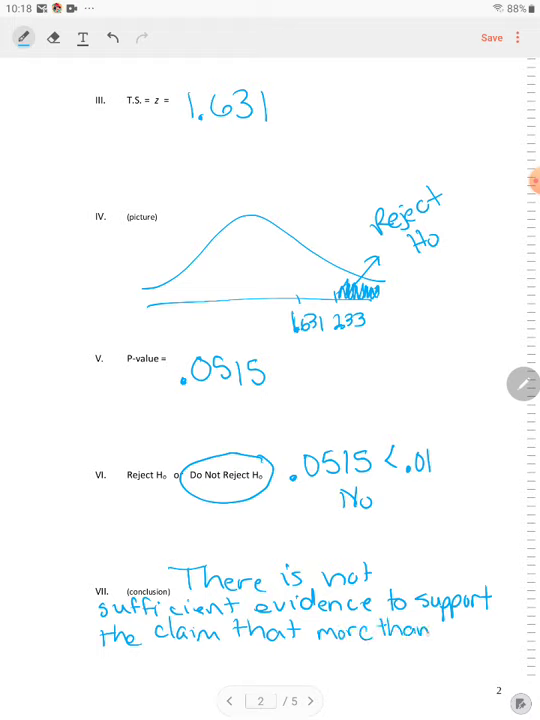
type("3")
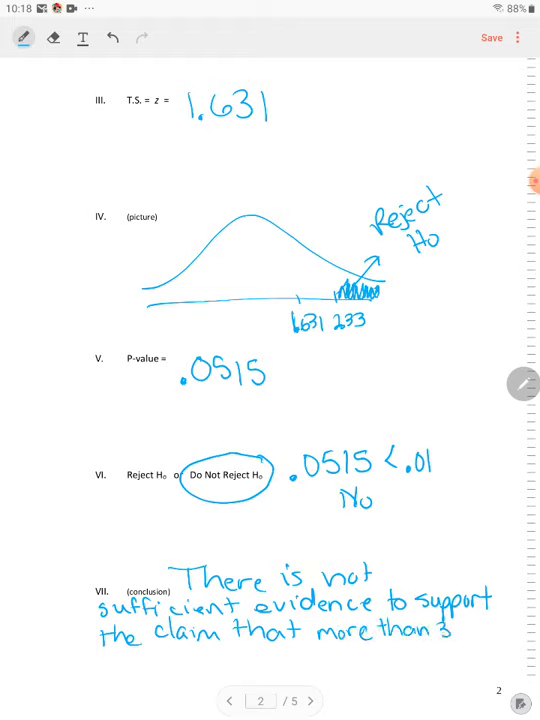
type("35%")
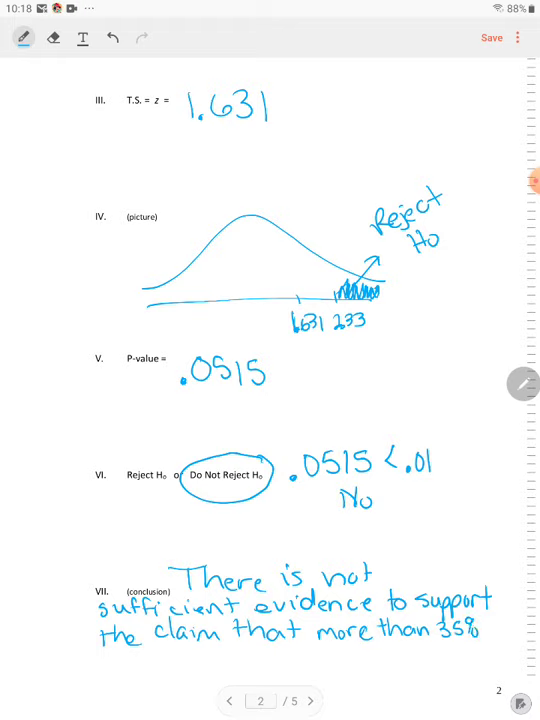
type("ol")
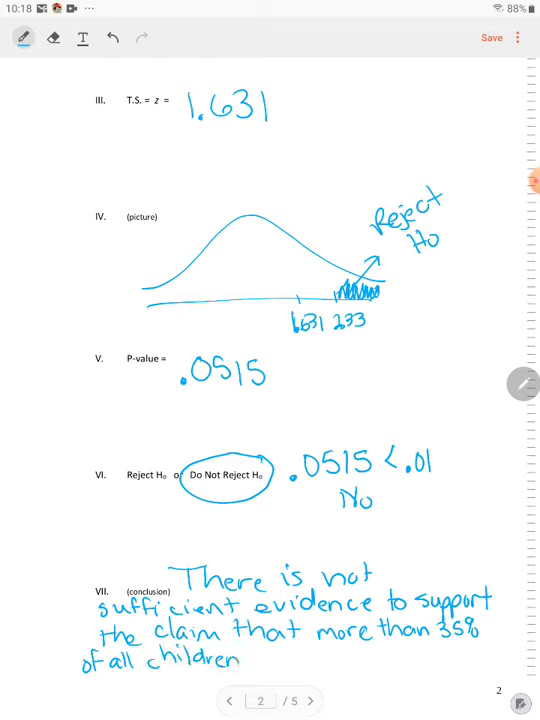
type("age.")
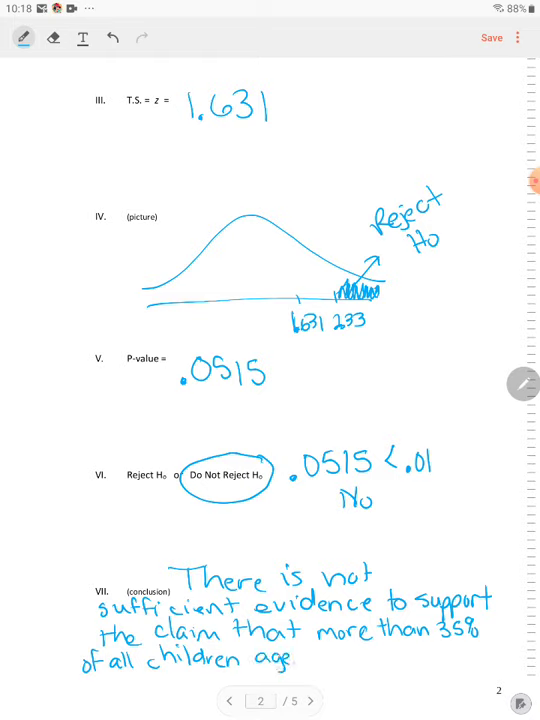
type("aged 1")
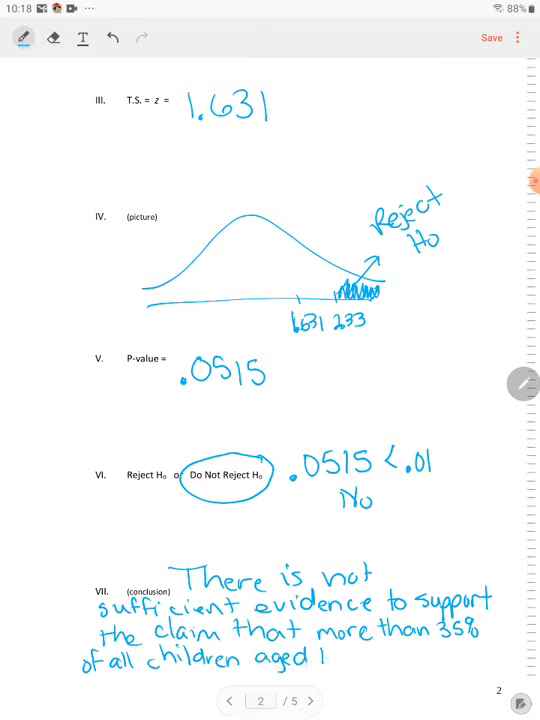
type("10-11 hr")
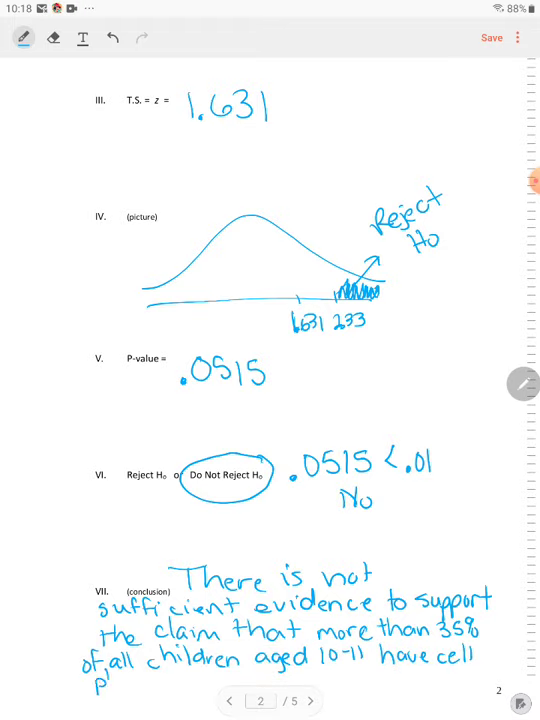
type("phones.")
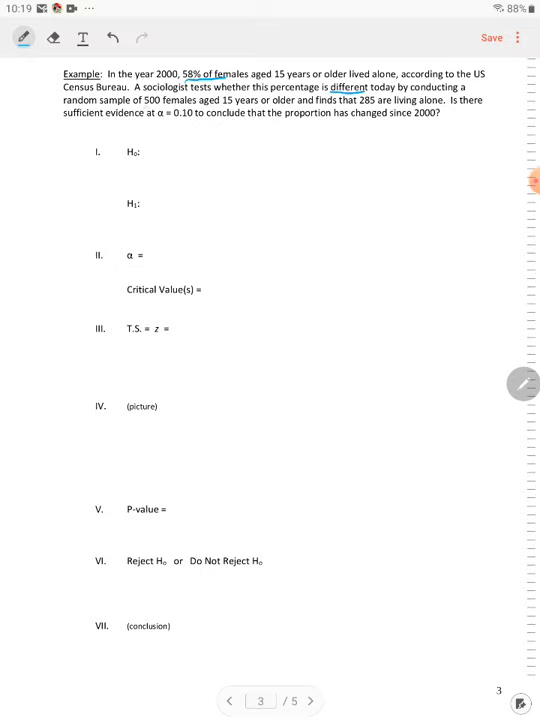
Underline 500 females and 285 living alone, and write the null proportion p=.58.
left_click_drag(144, 108, 216, 108)
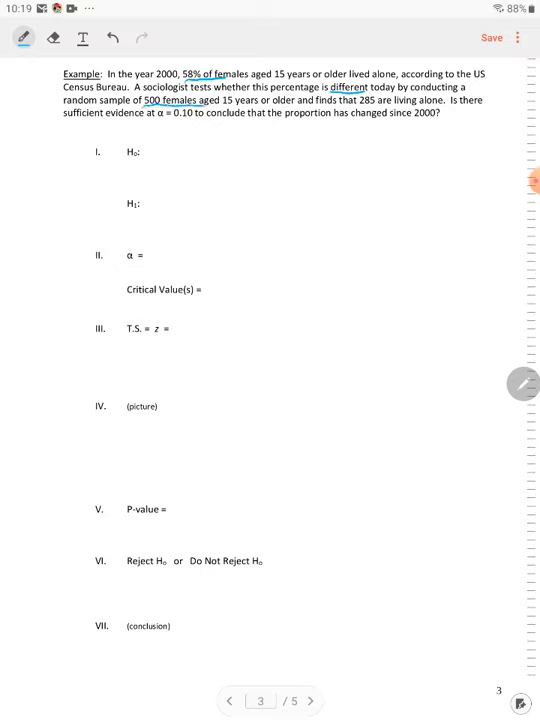
left_click_drag(362, 108, 416, 108)
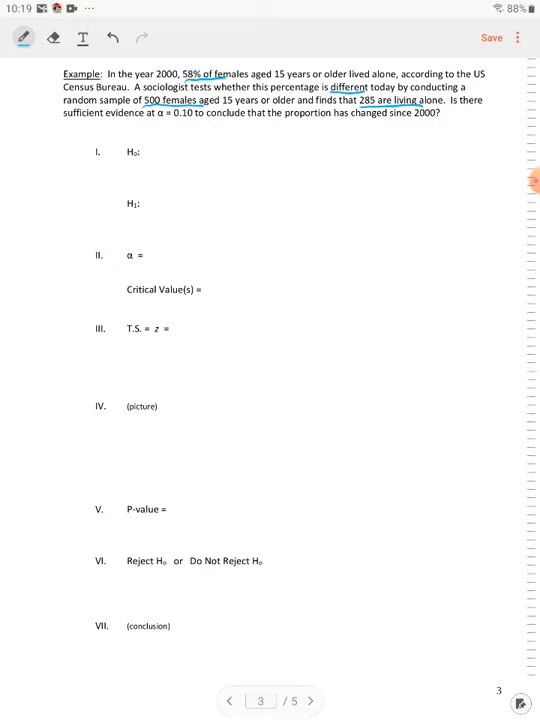
left_click_drag(158, 168, 178, 158)
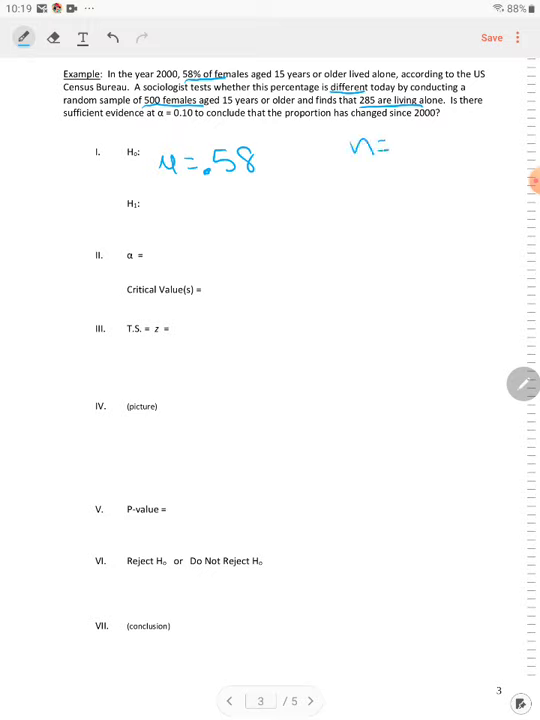
Record n=500, x=285 and α=.10, then start the alternative hypothesis.
type("500")
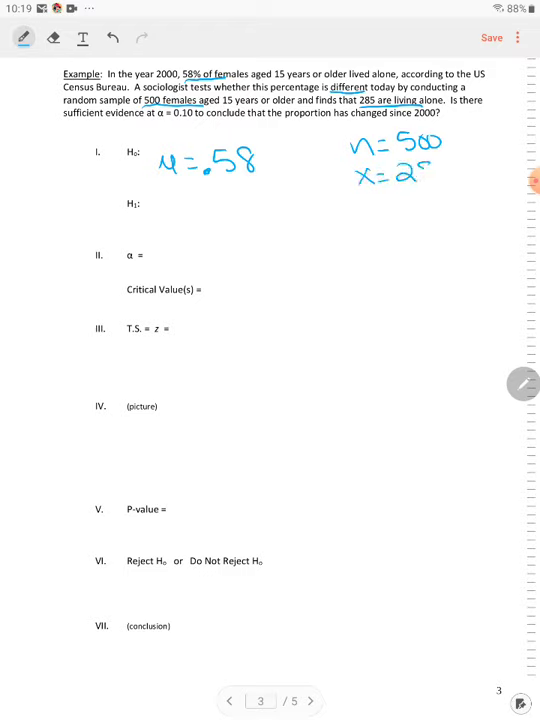
type("85")
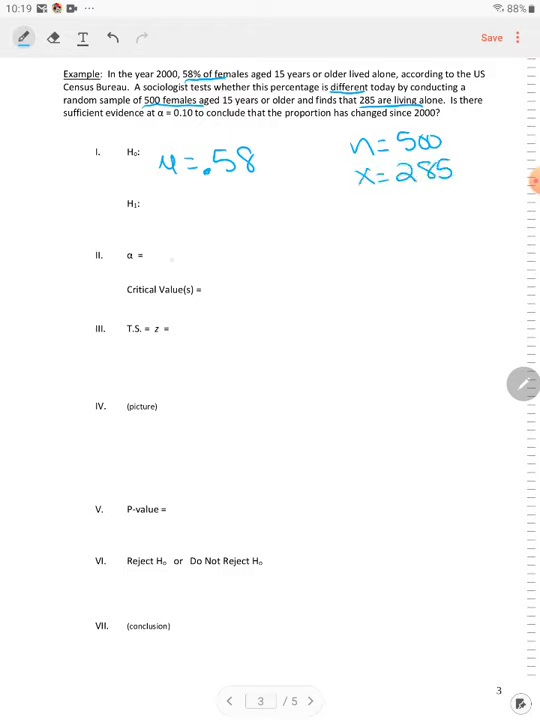
type(".10")
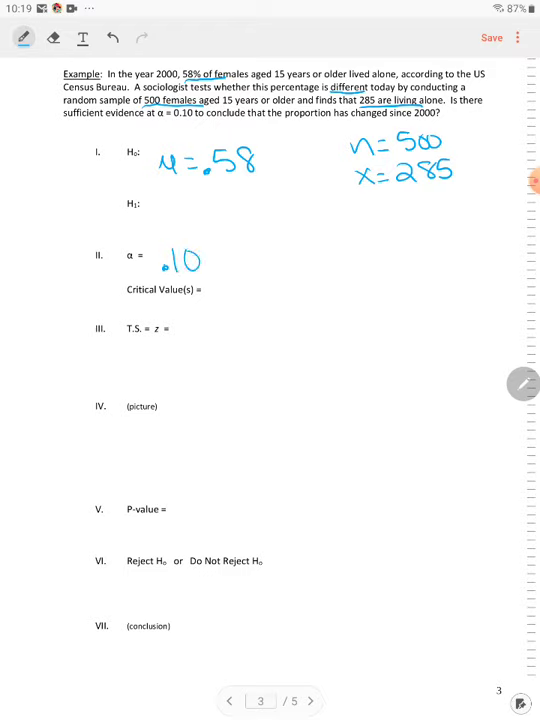
left_click_drag(160, 204, 184, 220)
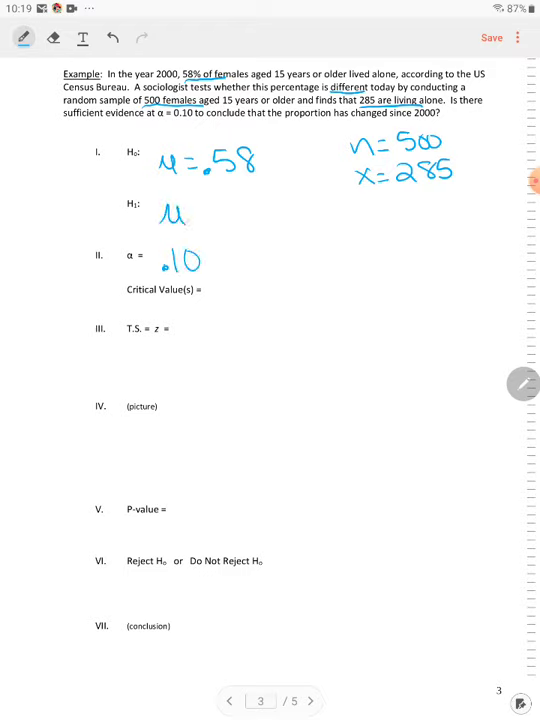
Write H1: p ≠ .58 and put ±1.645 on the Critical Value(s) line rather than the test statistic line.
left_click_drag(196, 216, 230, 218)
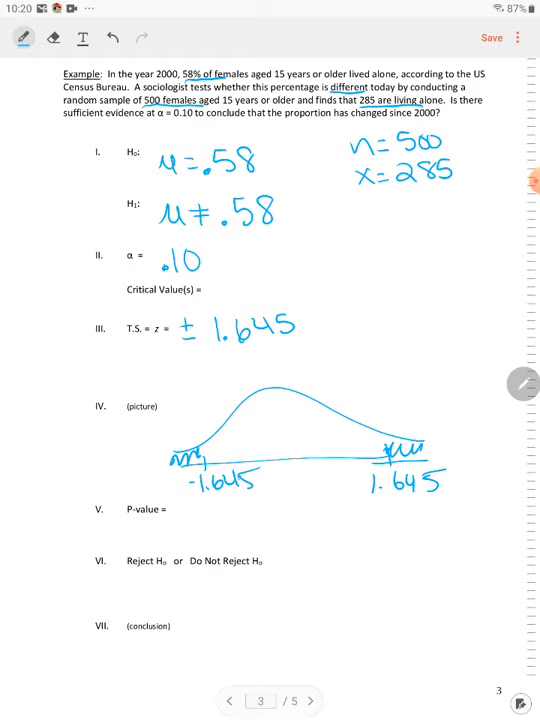
left_click(52, 38)
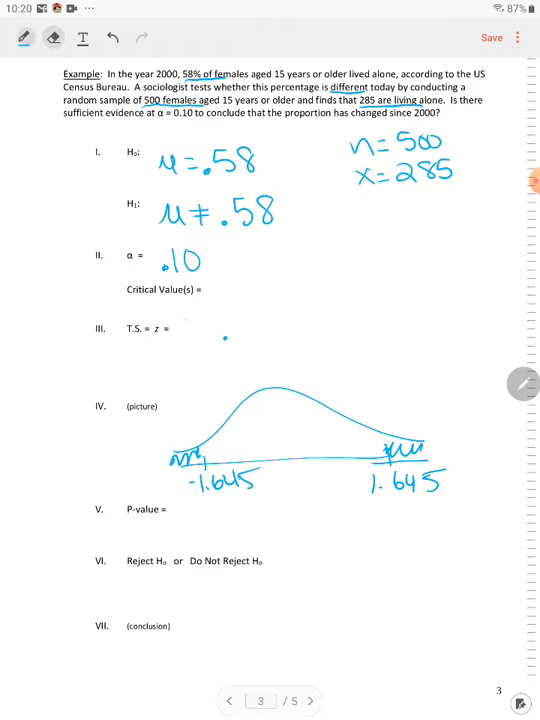
left_click_drag(224, 278, 224, 298)
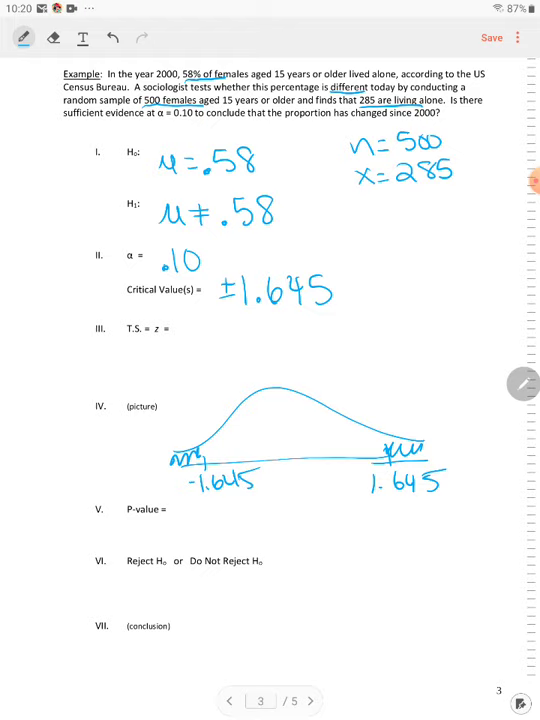
Write test statistic -.45 and P-value .6505.
left_click_drag(180, 340, 210, 340)
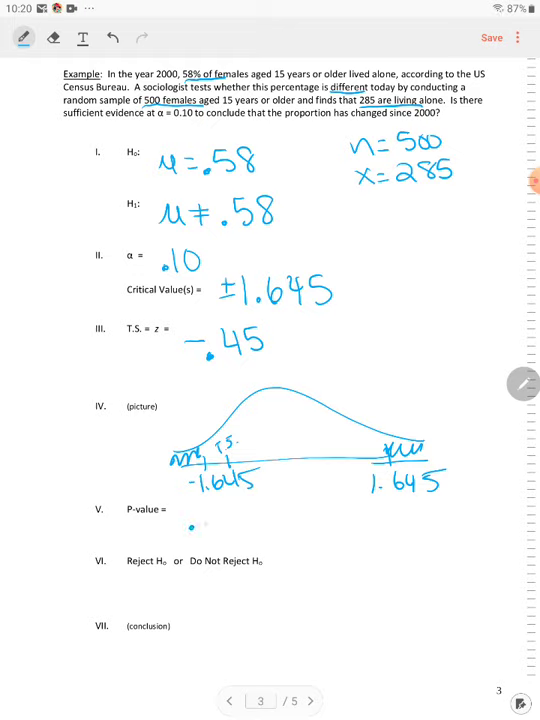
type(".6505")
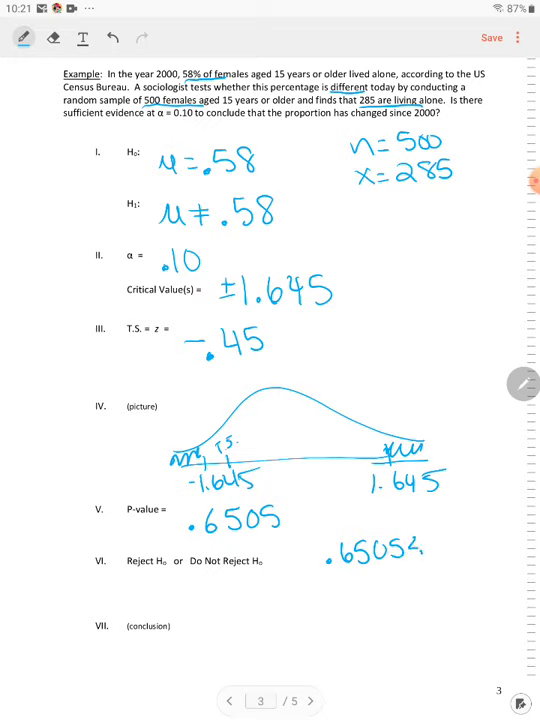
Note .6505 ≥ .10 No, circle Do Not Reject H0, and begin the conclusion 'There is'.
type(".10 N")
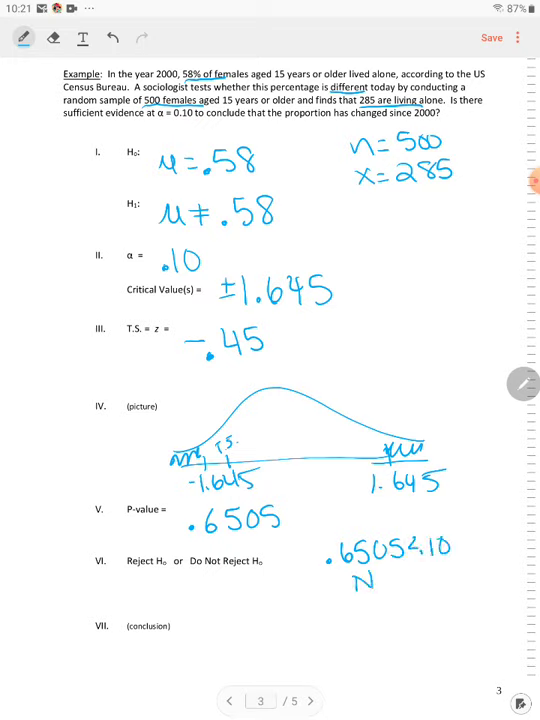
type("o")
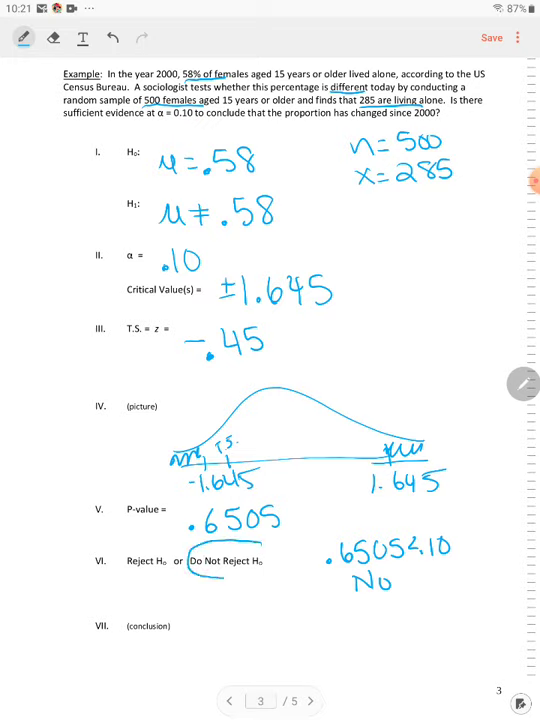
left_click_drag(200, 548, 258, 572)
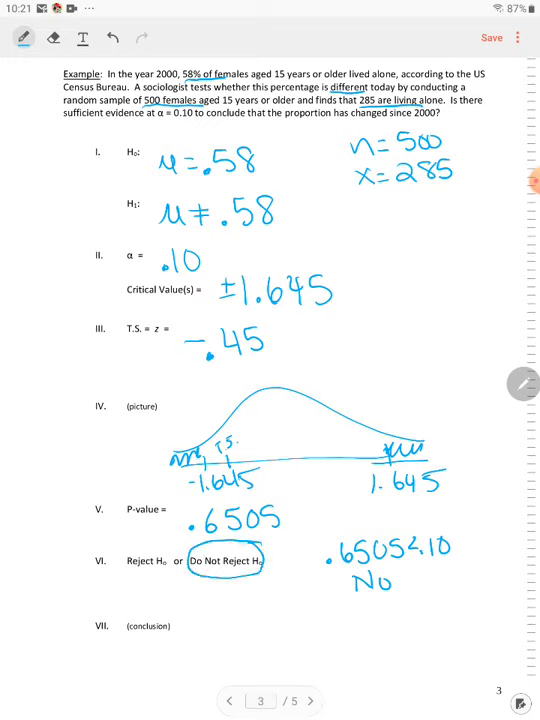
type("There is")
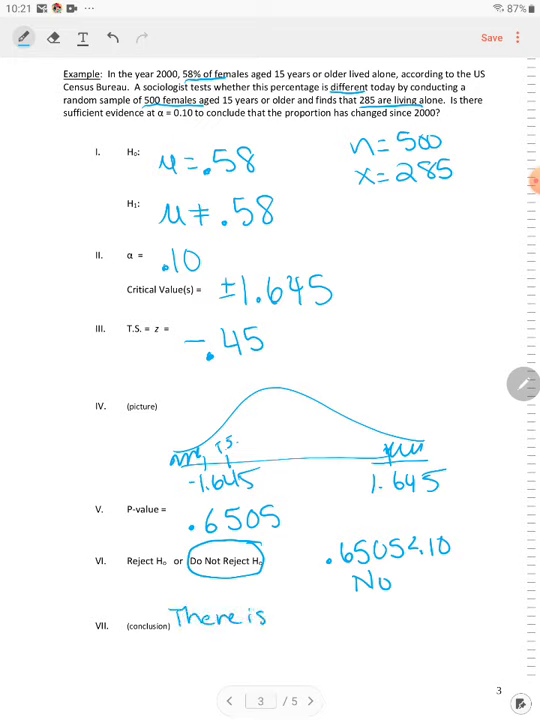
Write 'not sufficient evidence to conclude that the proportion has changed since 2000.'.
type("not sufficien")
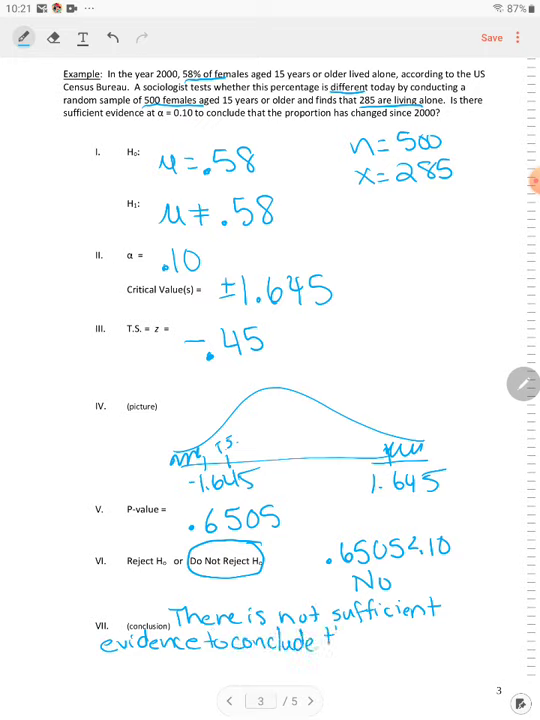
type("that the proportion")
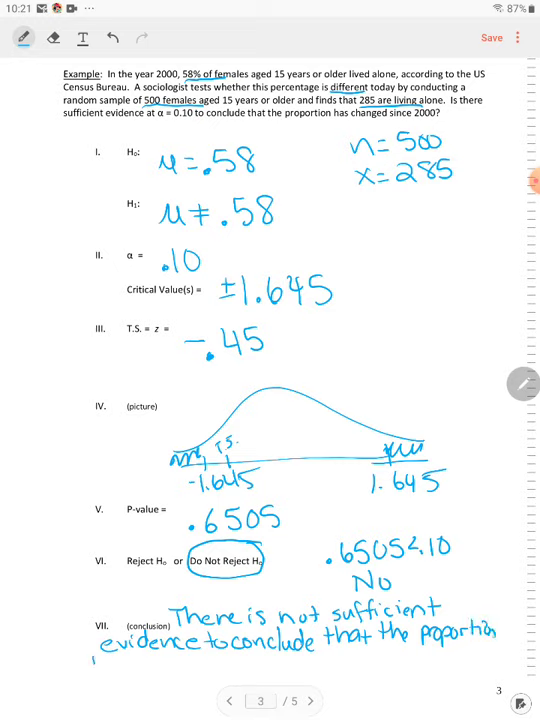
type("has changed")
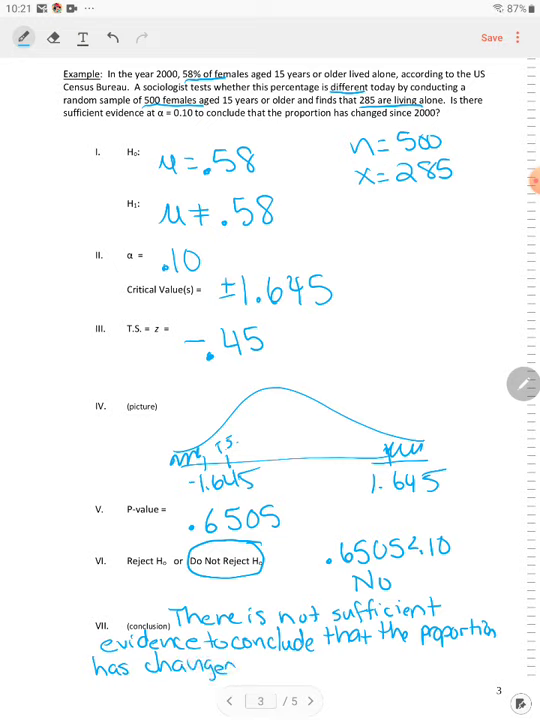
type("sinc")
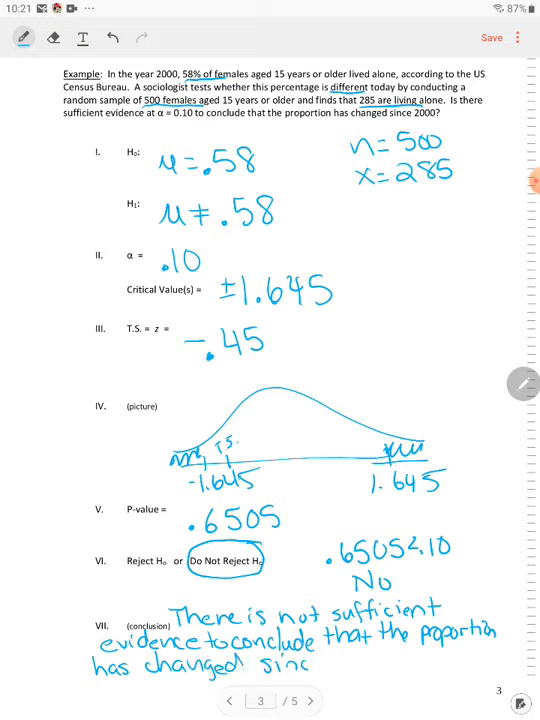
type("2000.")
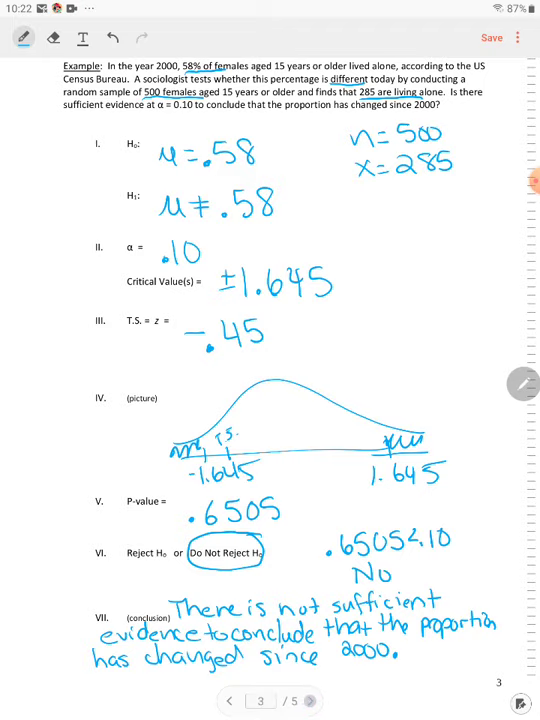
Turn to page 4 and underline households, 47%, 395 of 1012 and decreased since 1990.
left_click(310, 698)
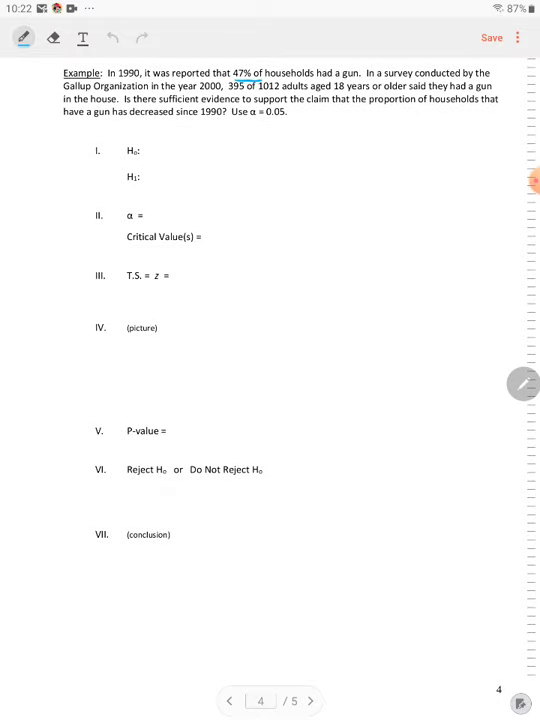
left_click_drag(244, 80, 320, 80)
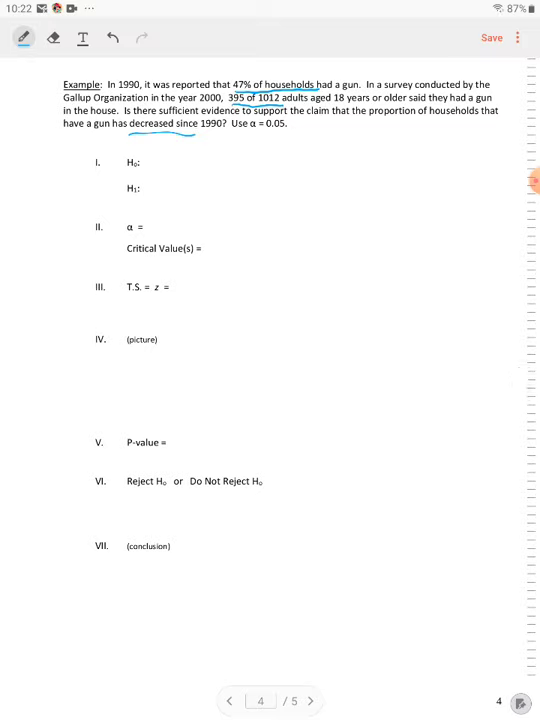
left_click_drag(360, 130, 358, 144)
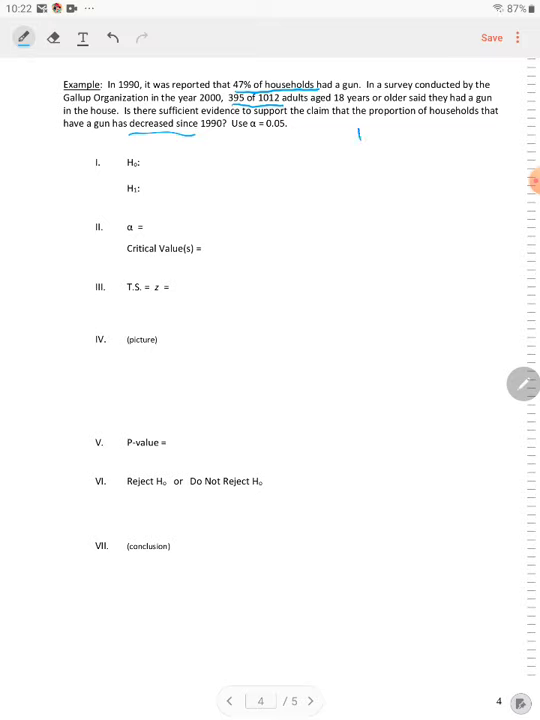
Handwrite n=1012, x=395 and H0: p=.47 on the gun-ownership example.
left_click_drag(356, 140, 426, 140)
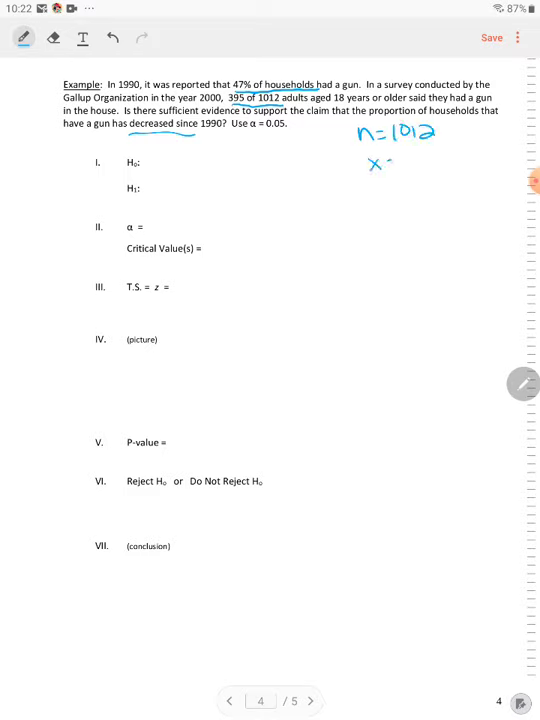
left_click_drag(370, 160, 456, 160)
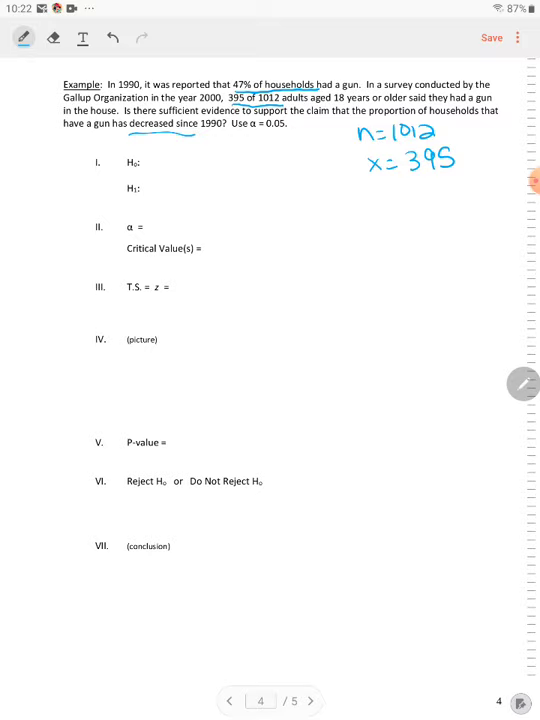
left_click_drag(160, 162, 196, 162)
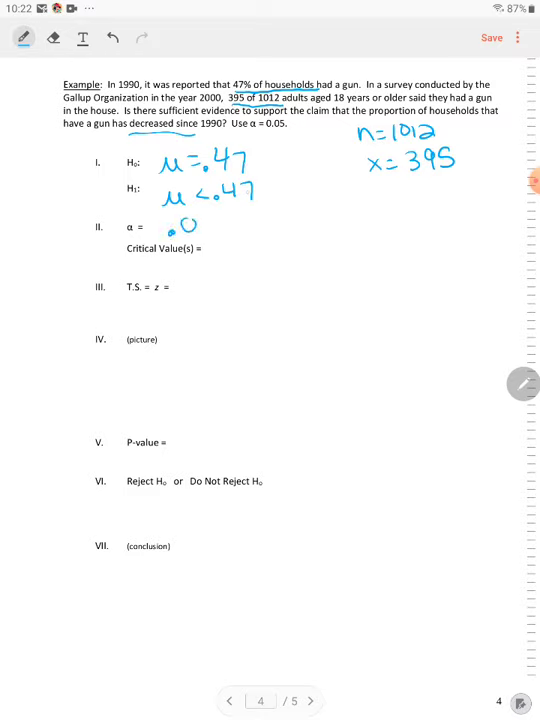
Record α=.05 and critical value -1.645.
type(".05")
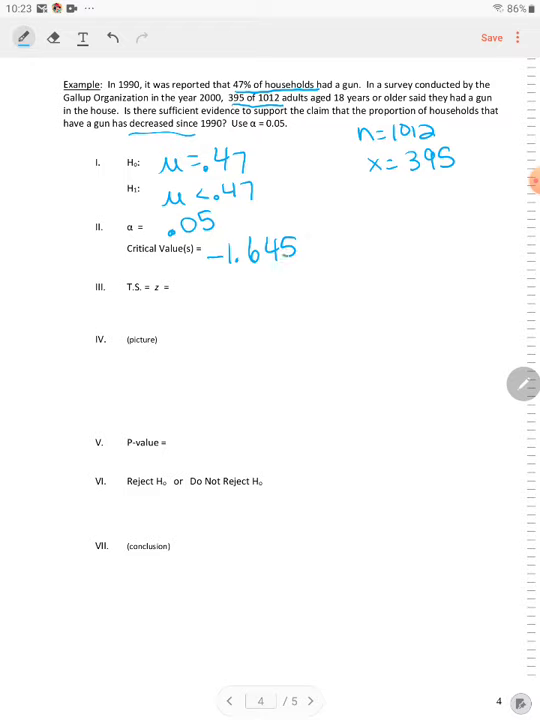
left_click_drag(176, 304, 210, 304)
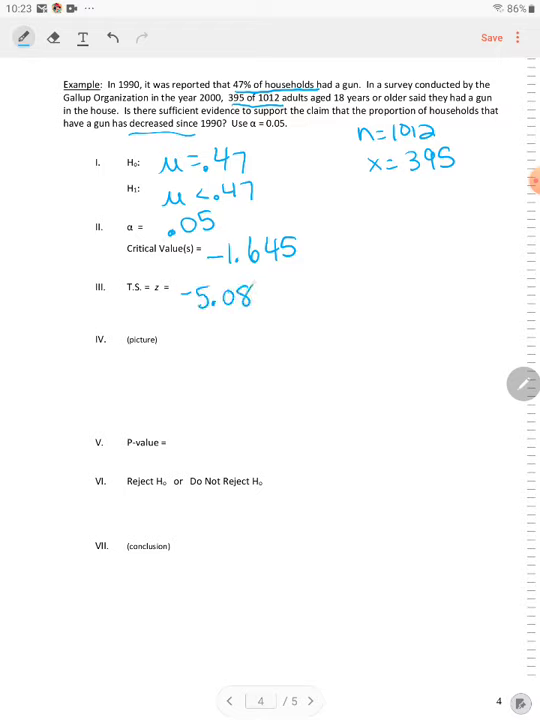
Sketch the bell curve with -1.64 and -5.08 marked, left tail shaded, p-value 1.9x10^-7 written and Reject H0 circled.
left_click_drag(176, 390, 384, 384)
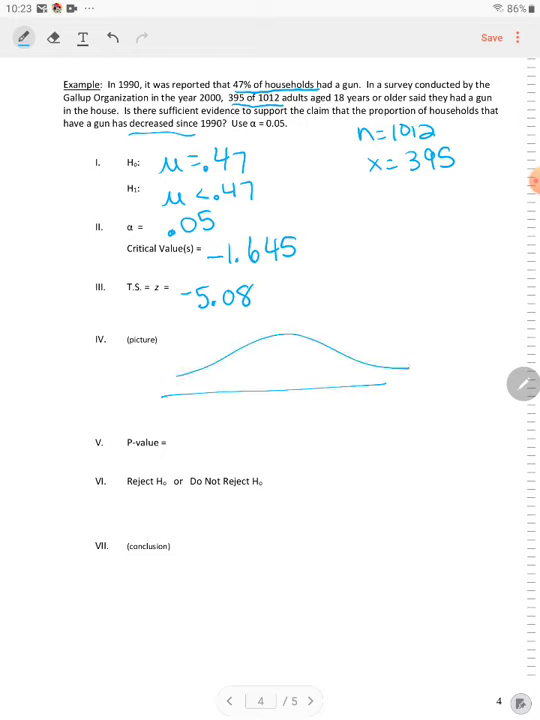
left_click_drag(222, 396, 222, 418)
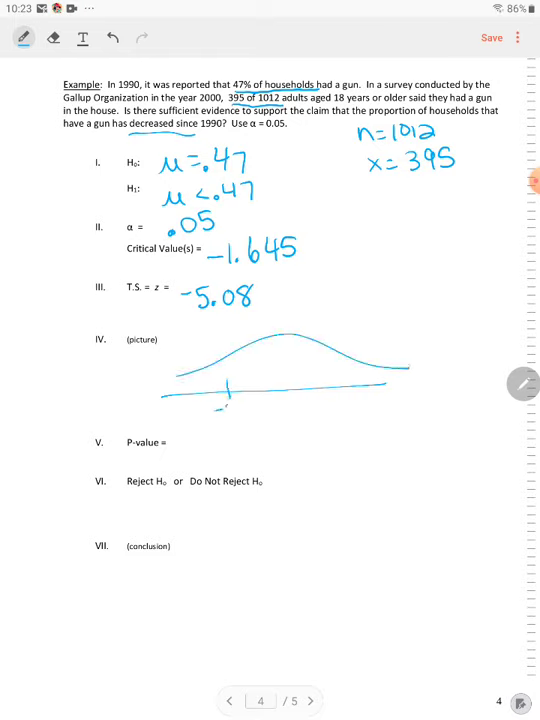
type("-1.64")
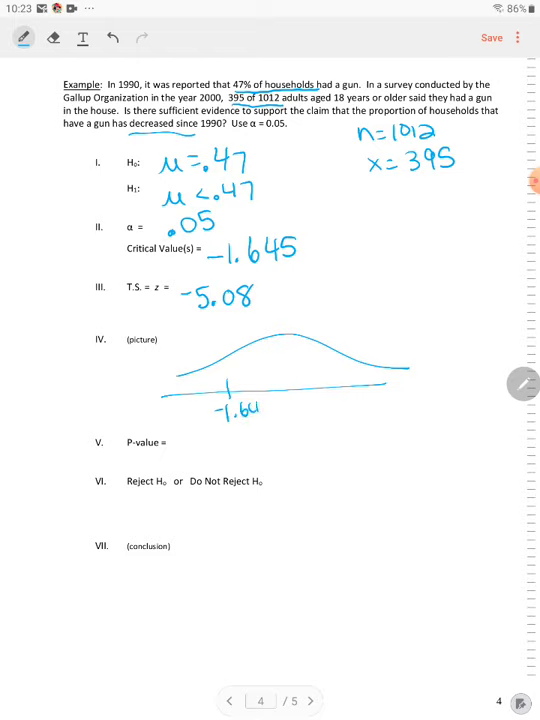
left_click_drag(176, 396, 176, 420)
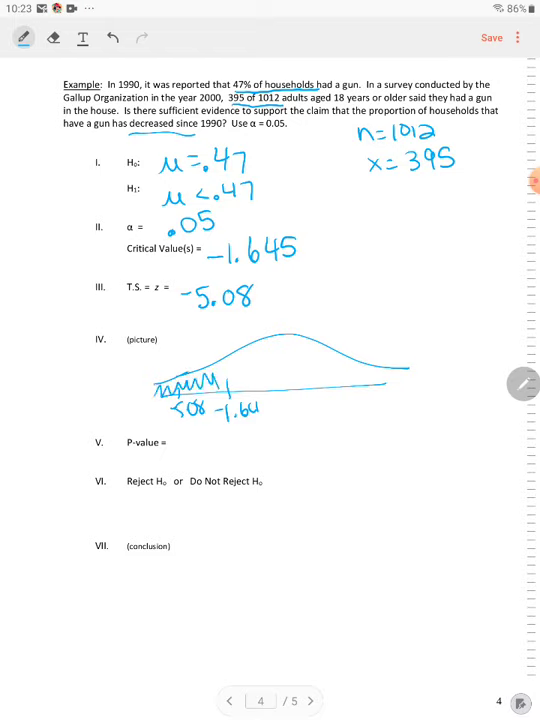
left_click_drag(124, 476, 170, 500)
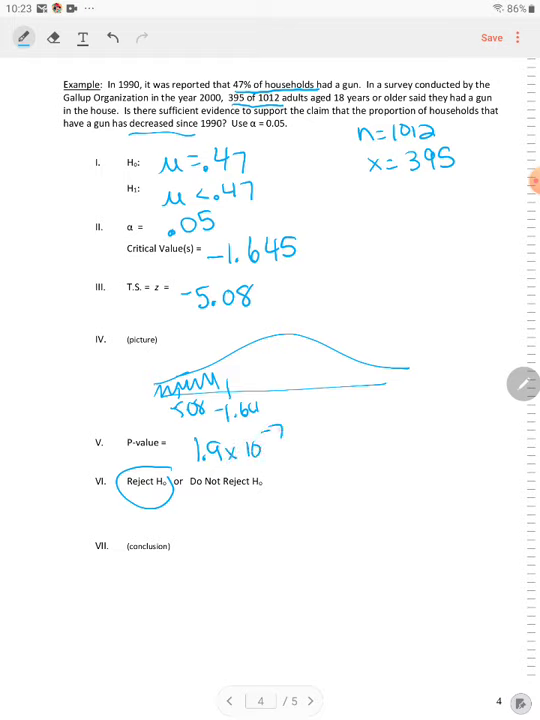
Handwrite 1.9x10^-7 < .05 and .00000019 < .05 beside the p-value, then begin the conclusion with 'There is'.
type("1.5")
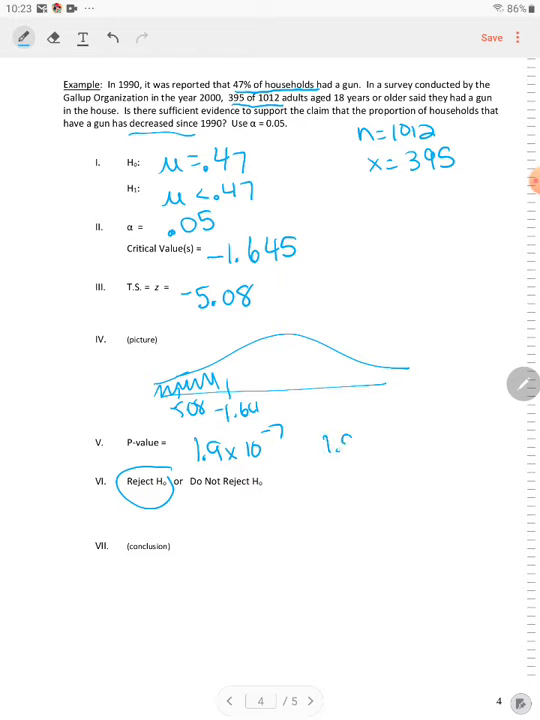
type("1.9x10^-7")
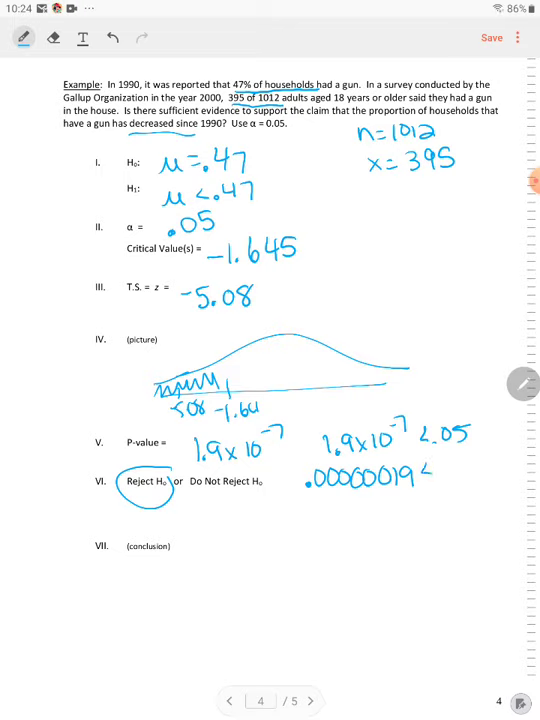
type("<.05")
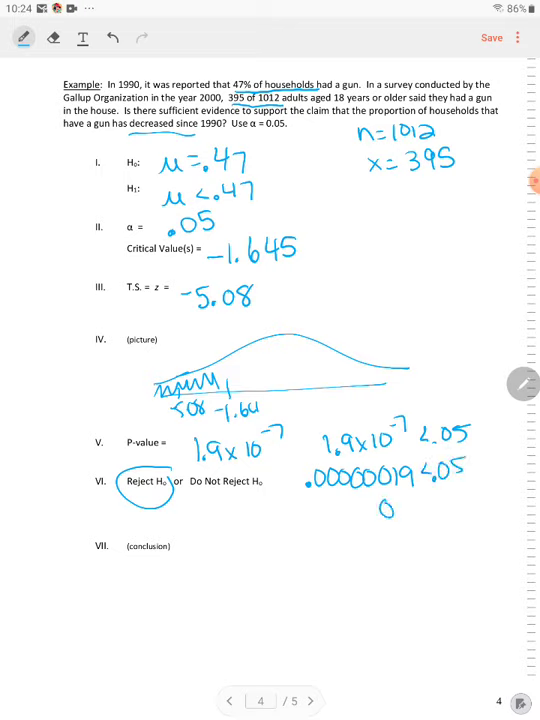
type("<.05")
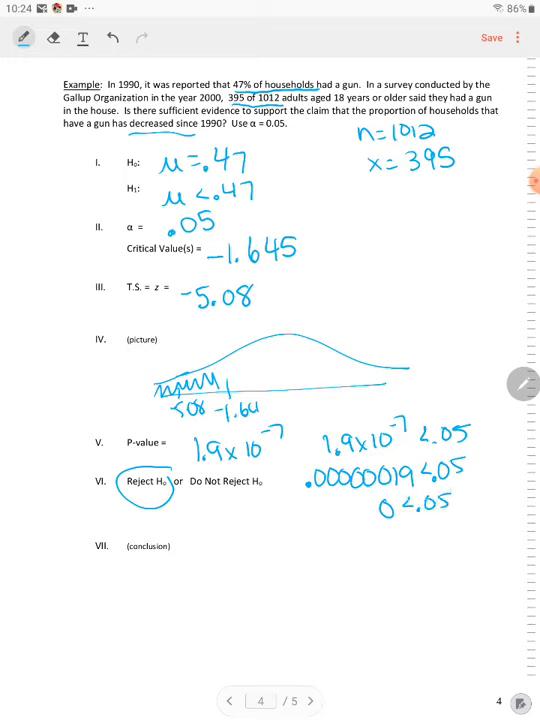
left_click_drag(192, 538, 192, 552)
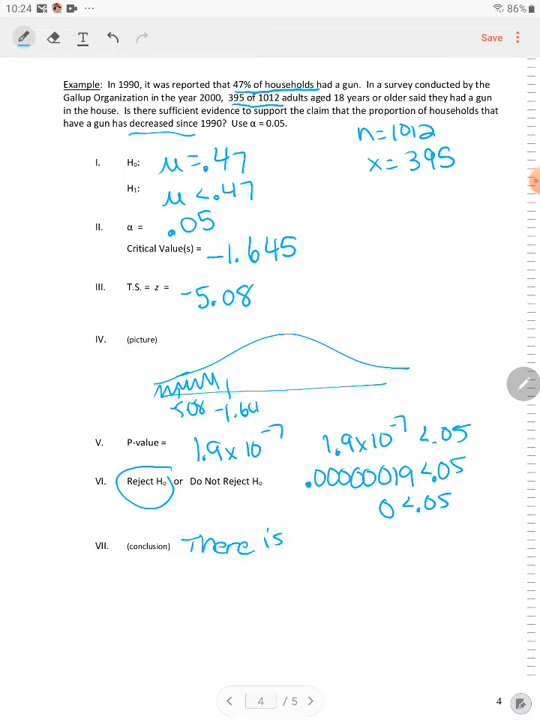
Handwrite 'sufficient evidence ... proportion of households that have a gun has decreased' and advance to page 5.
left_click_drag(296, 540, 340, 540)
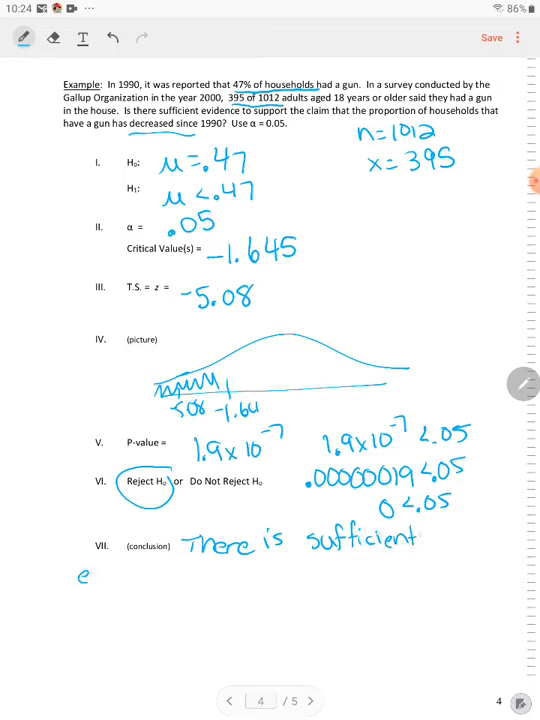
type("eviden")
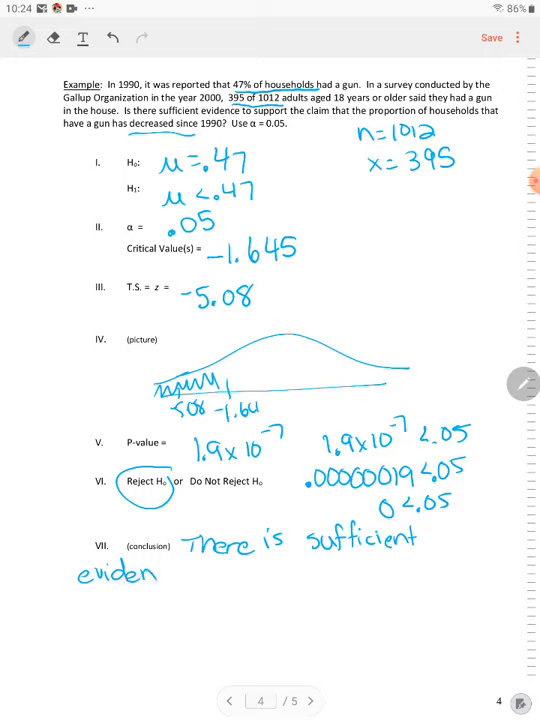
left_click_drag(156, 572, 224, 572)
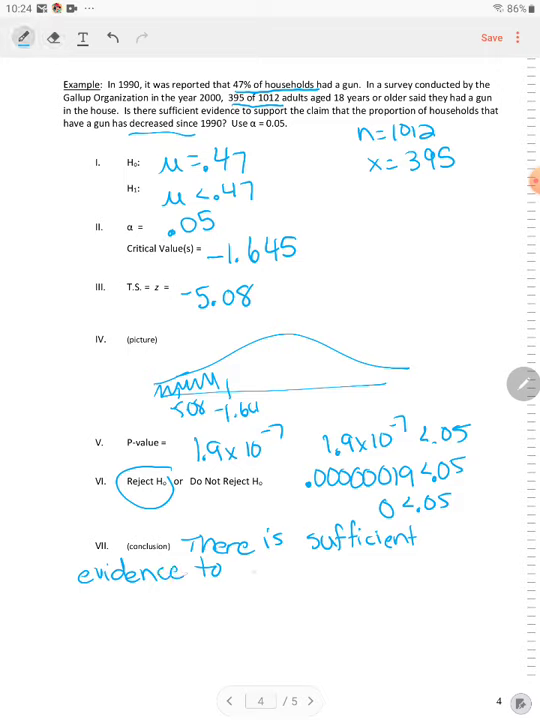
left_click_drag(230, 570, 316, 576)
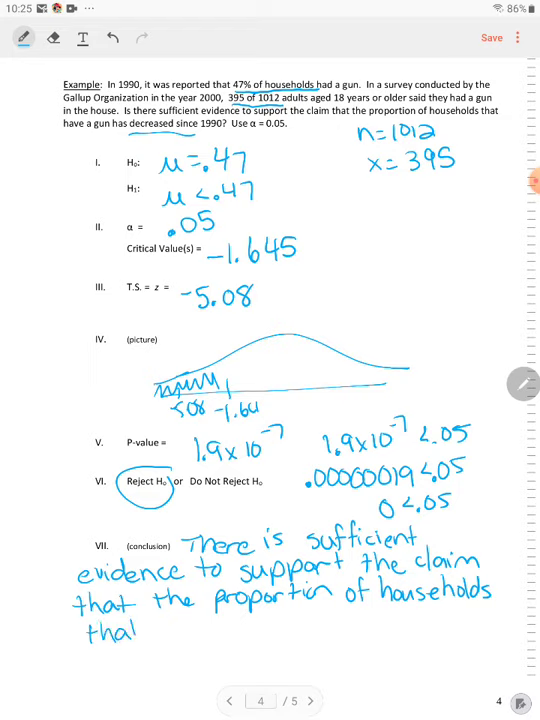
type("have a gun has")
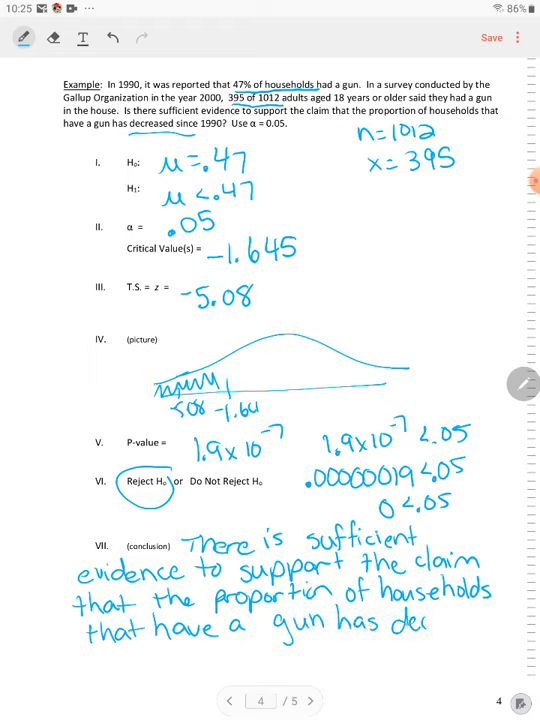
type("decreased.")
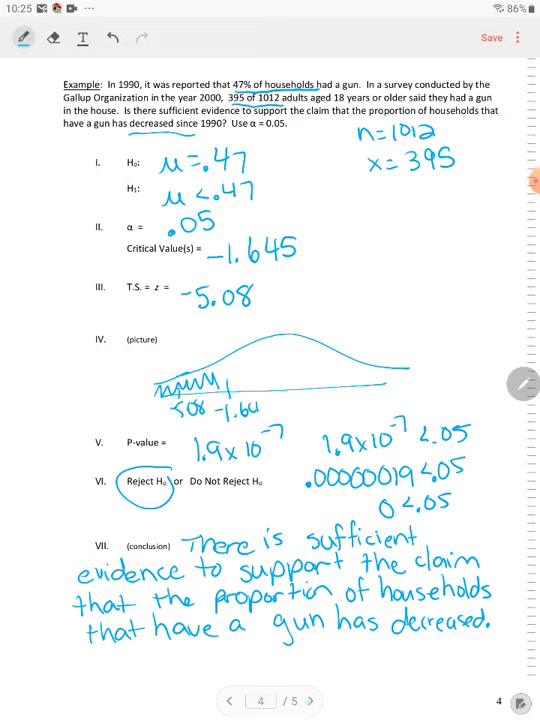
left_click(308, 700)
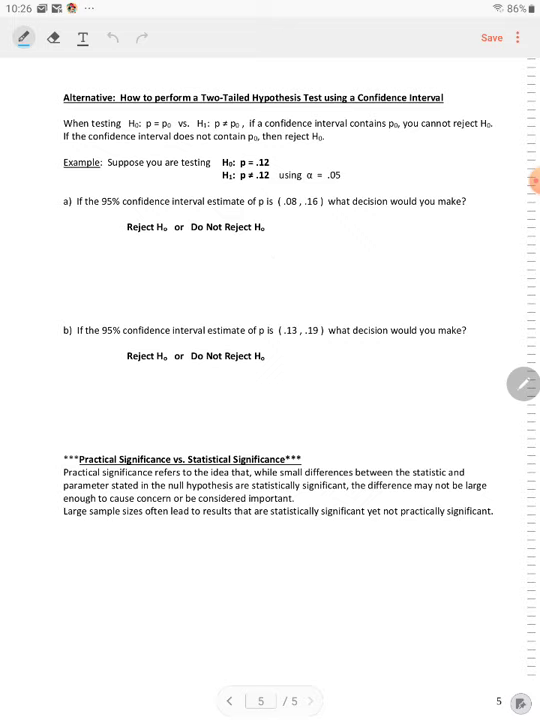
Draw a number line for part a's interval (.08, .16).
left_click_drag(264, 268, 376, 268)
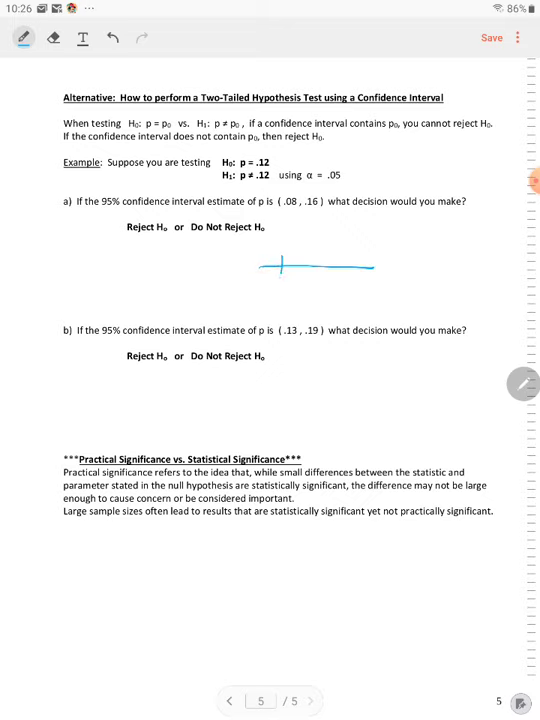
Label .08, .12 and .16 on the line, circle Do Not Reject H0, and write that .12 is in the interval.
left_click_drag(262, 280, 300, 300)
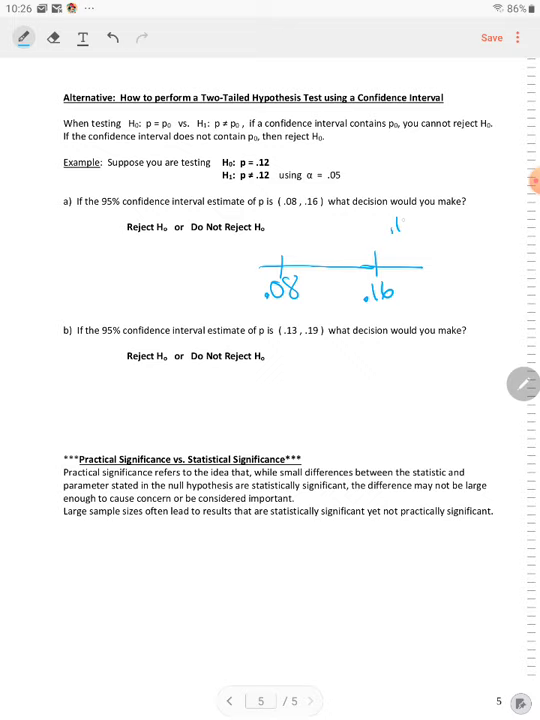
left_click_drag(390, 224, 416, 236)
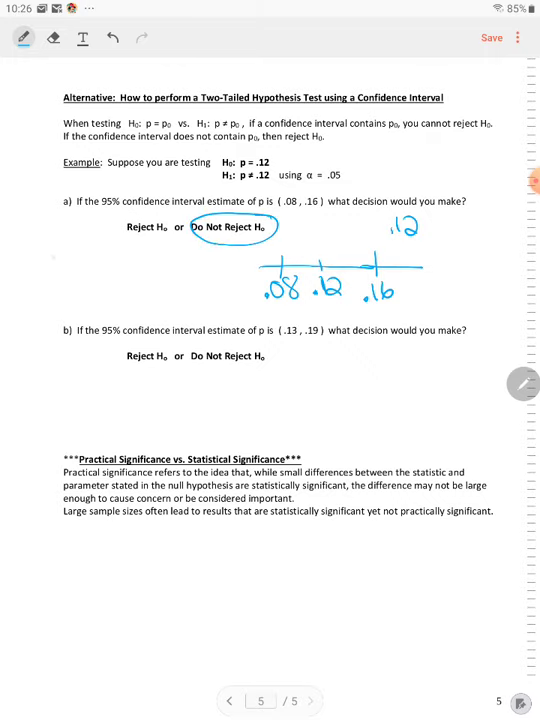
left_click_drag(70, 256, 130, 256)
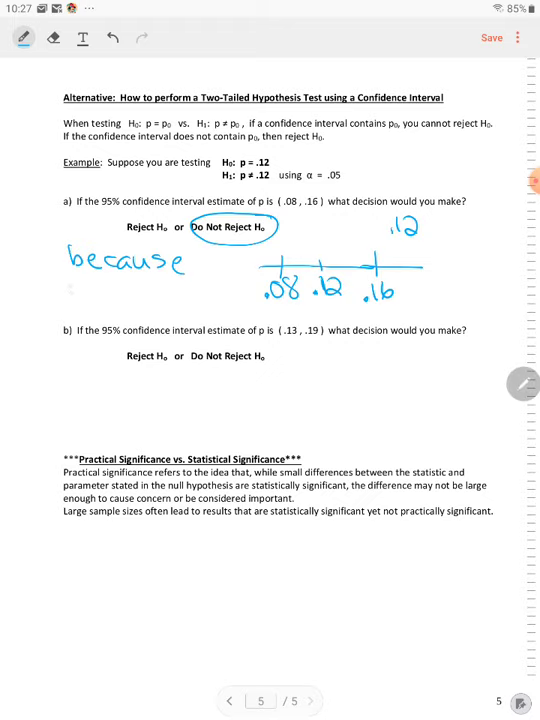
type(".12 is in the")
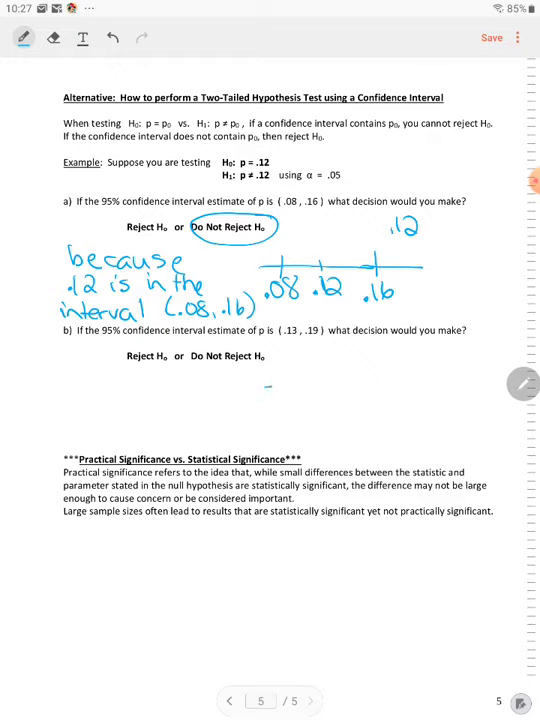
Draw part b's number line with .12, .13 and .19, circle Reject H0, and write that .12 is not in (.13, .19).
left_click_drag(270, 388, 426, 384)
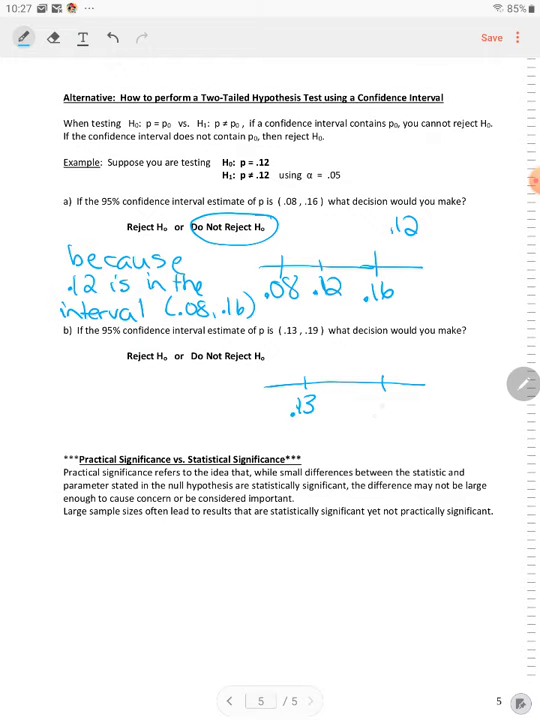
type(".19")
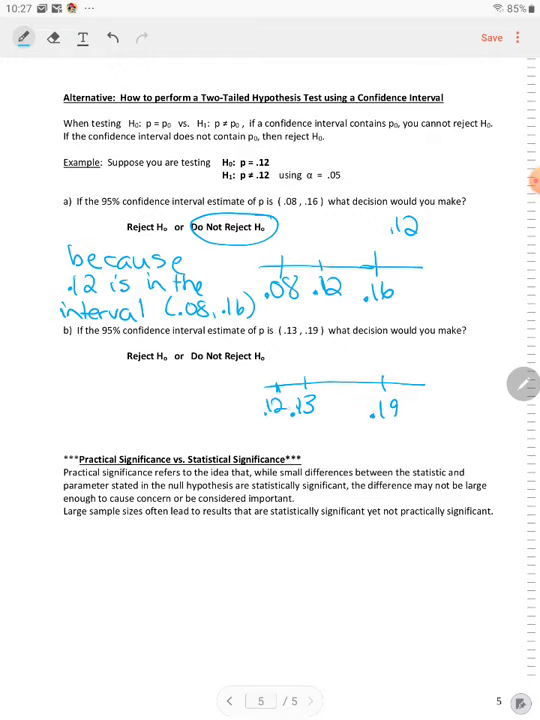
left_click_drag(110, 356, 184, 376)
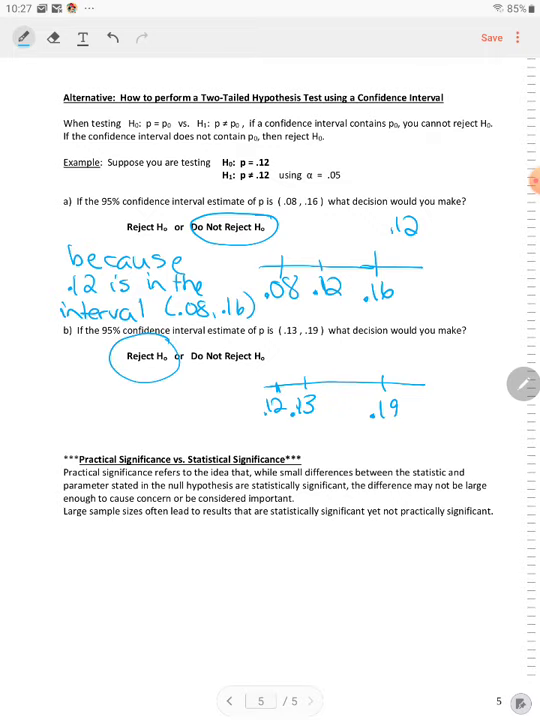
left_click_drag(56, 384, 100, 390)
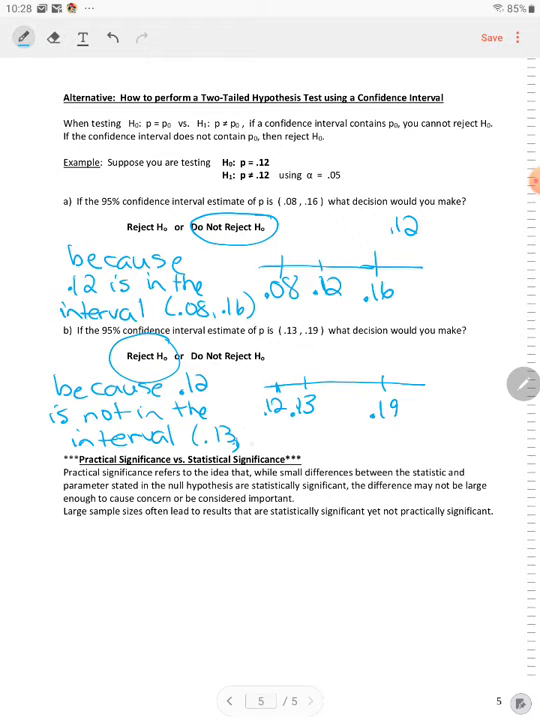
type(".19")
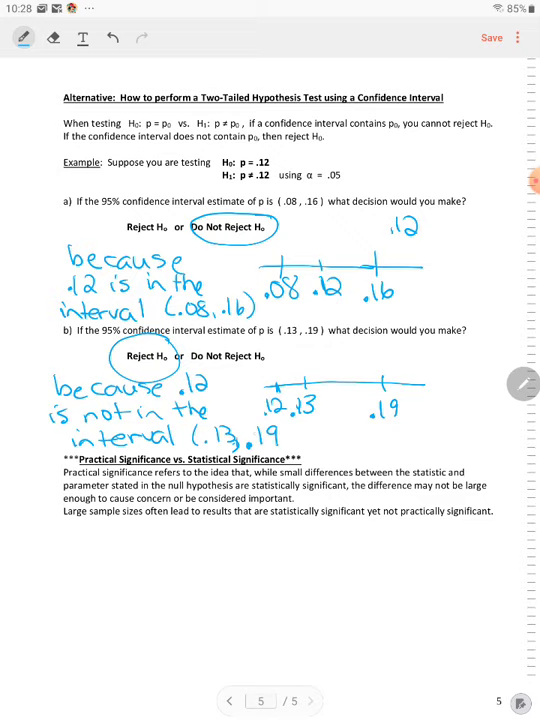